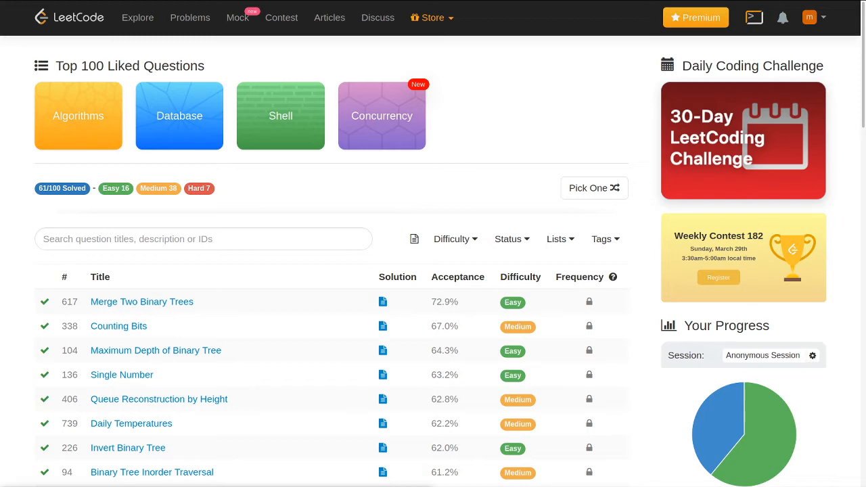
mouse_move(399, 339)
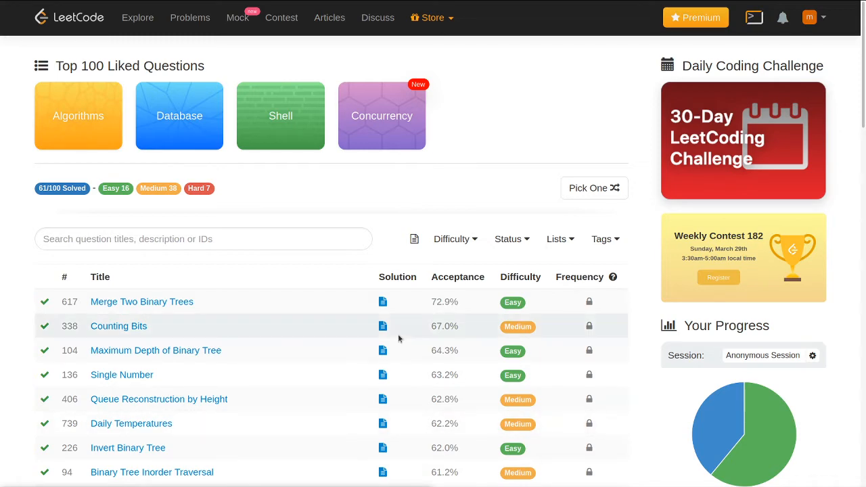
Scroll the Top 100 Liked Questions list down until Unique Binary Search Trees appears
scroll(down, 3)
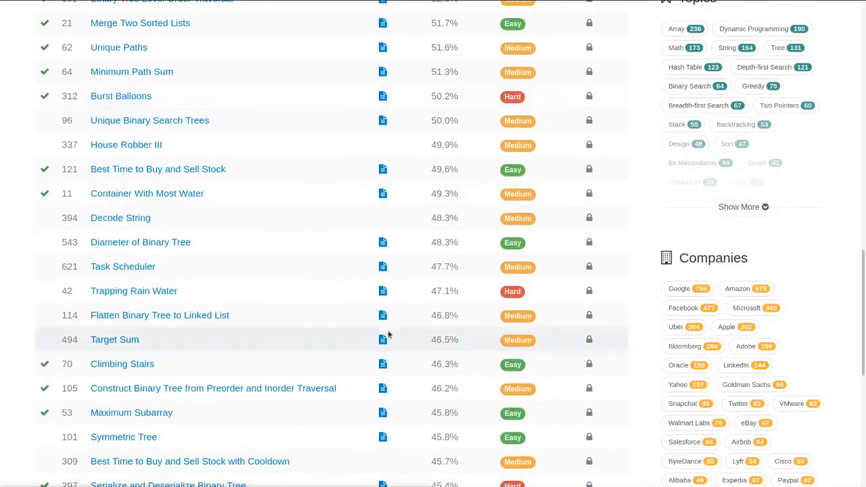
mouse_move(149, 120)
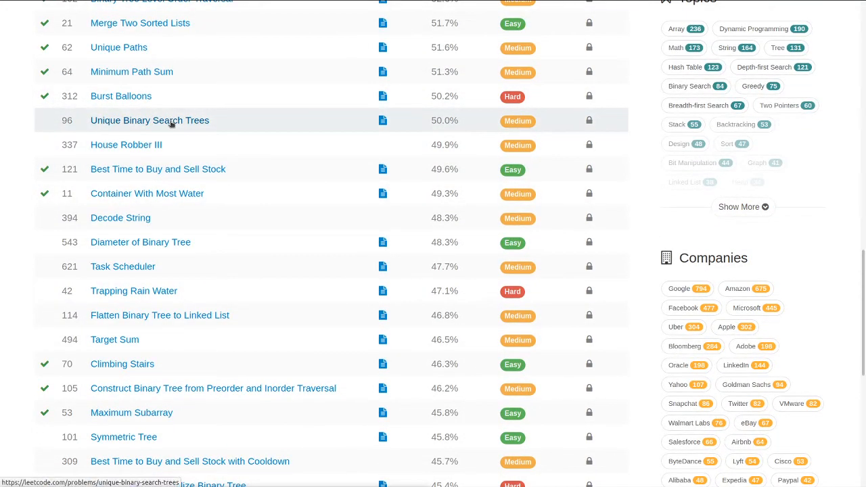
Open problem 96 Unique Binary Search Trees and place the cursor on line 3 of the Python3 stub
click(149, 120)
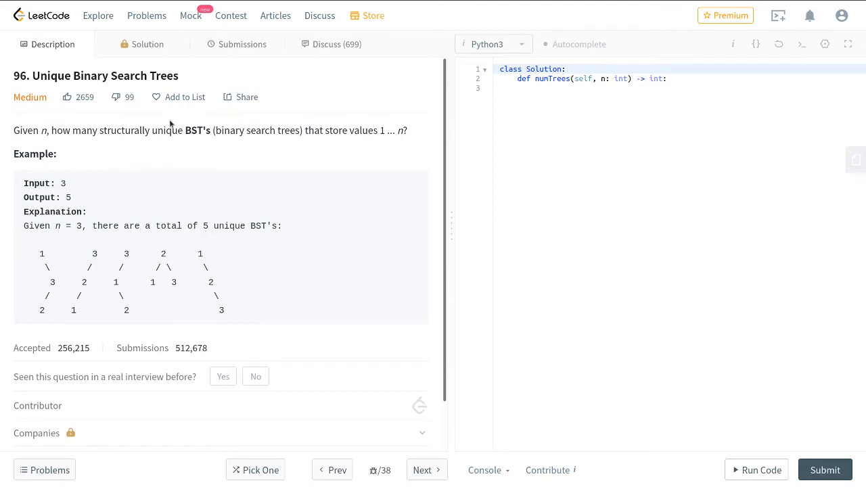
mouse_move(220, 21)
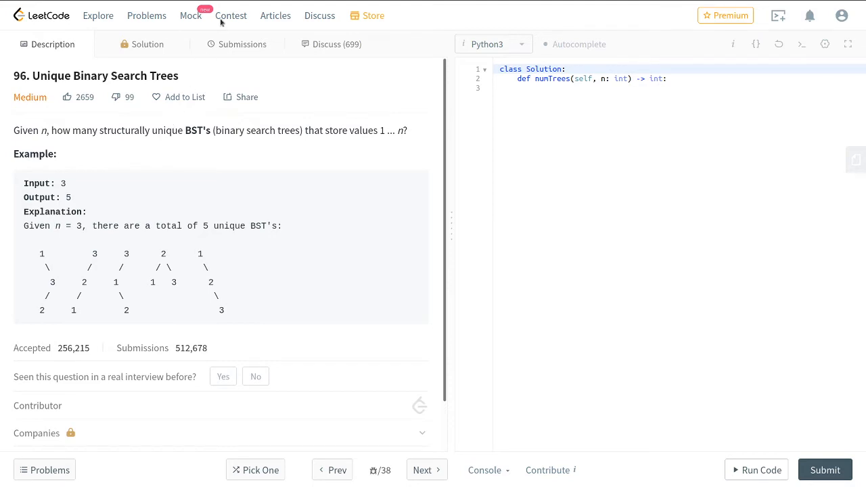
mouse_move(276, 162)
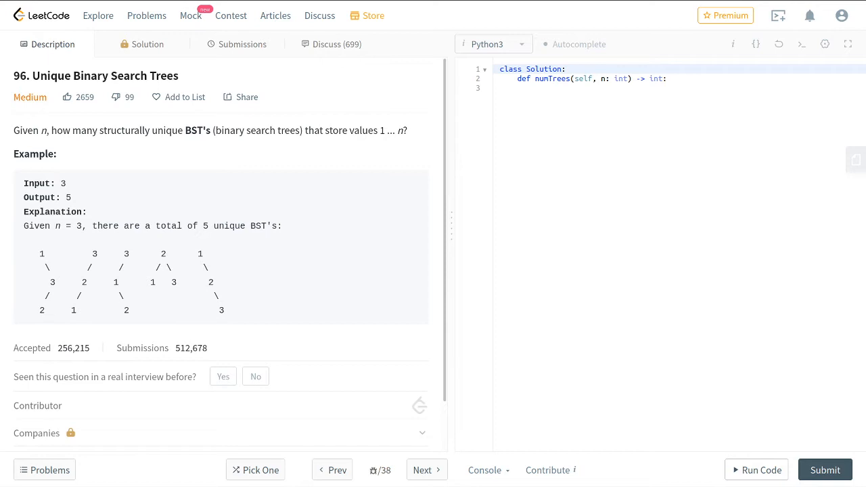
mouse_move(319, 197)
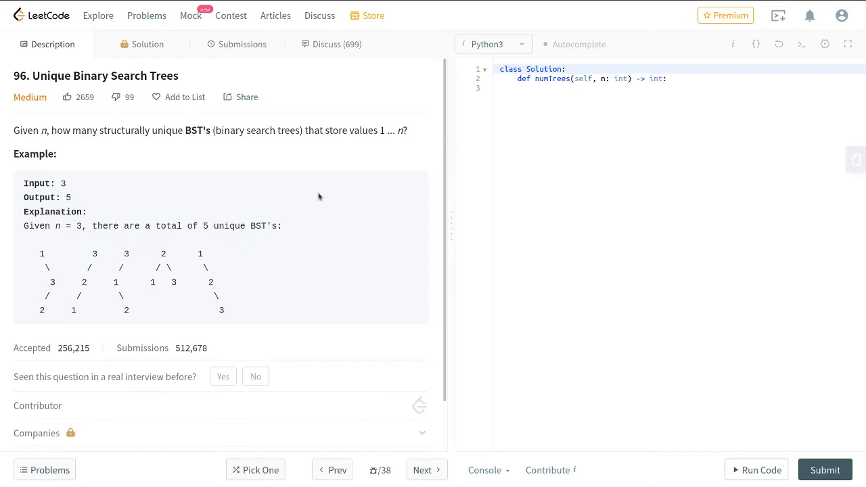
mouse_move(768, 57)
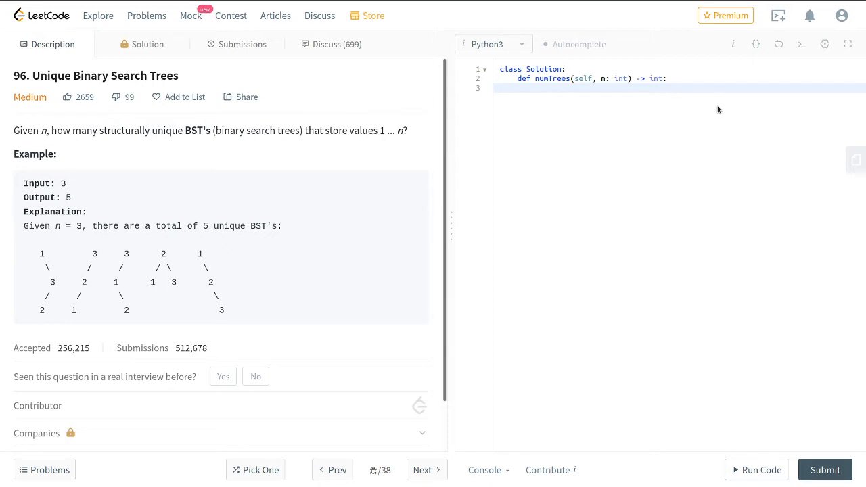
key(volumeup)
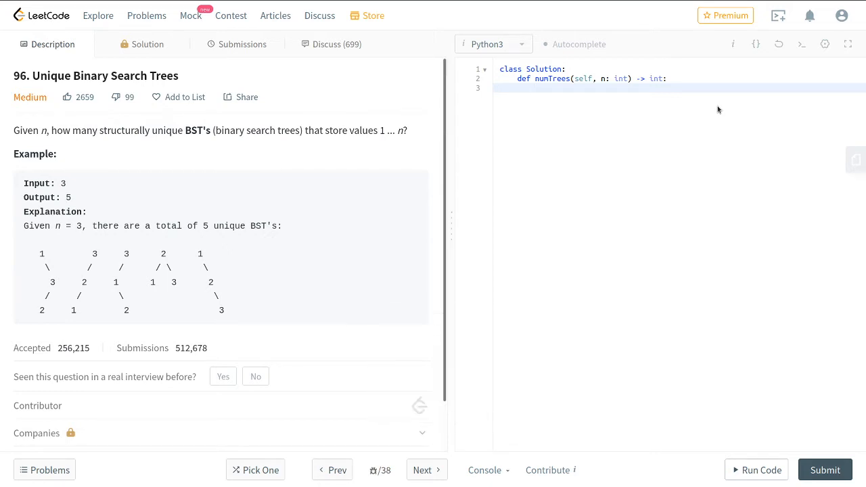
click(536, 89)
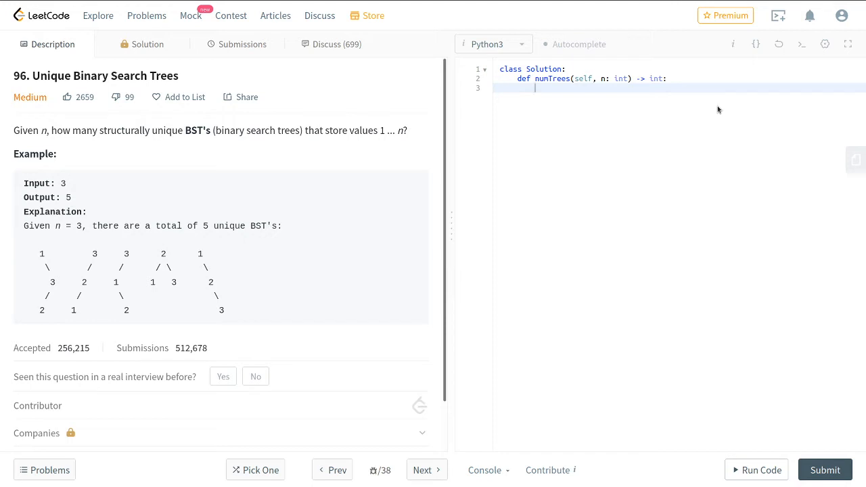
mouse_move(452, 127)
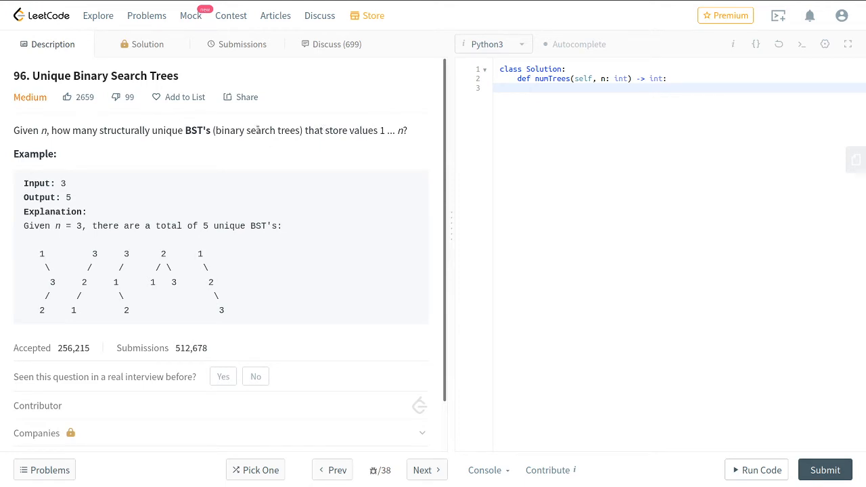
double_click(194, 130)
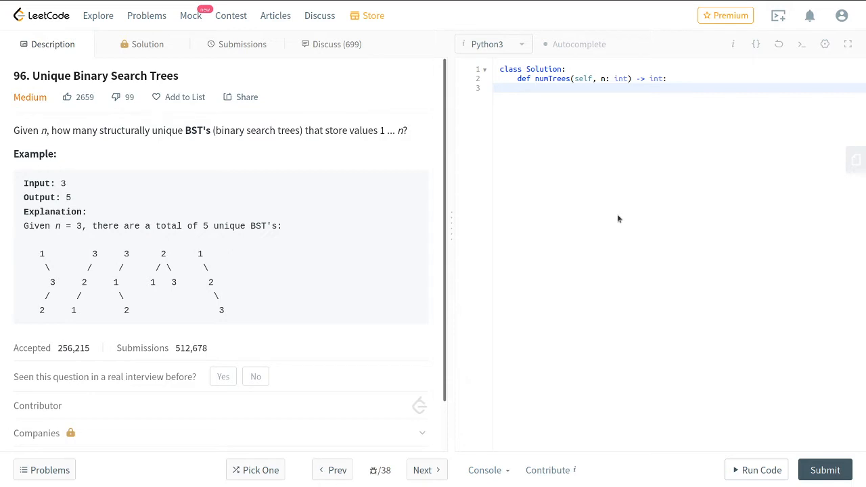
click(536, 88)
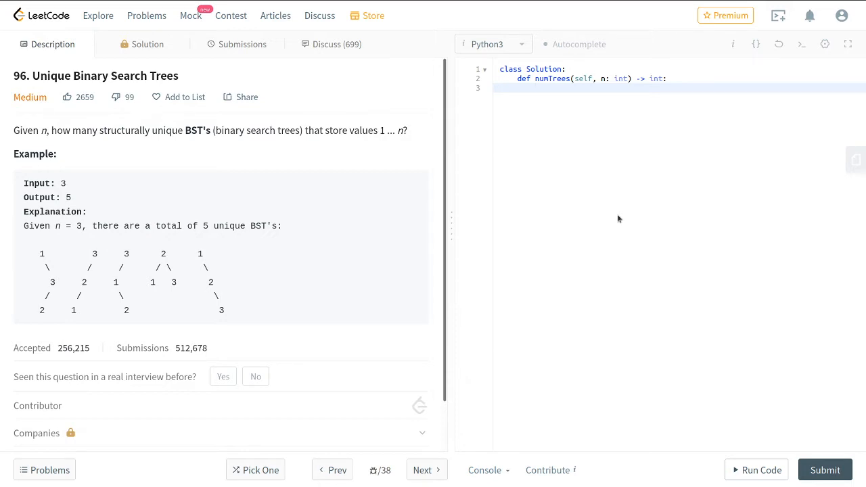
mouse_move(509, 438)
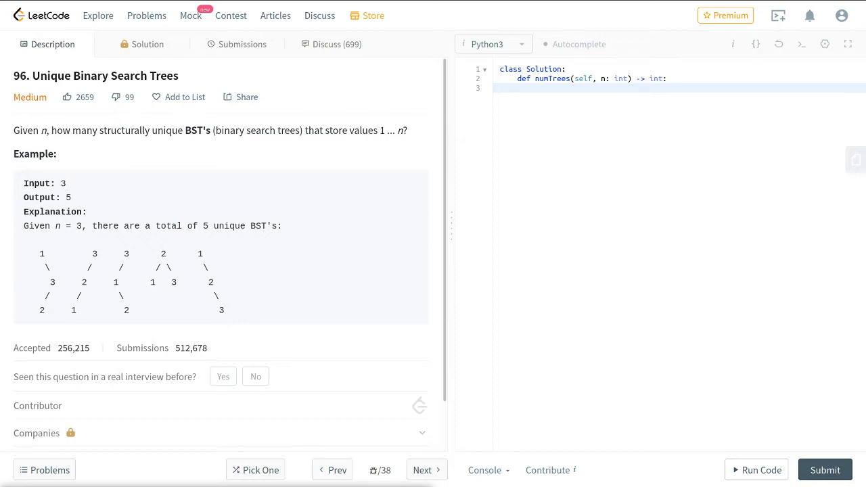
click(535, 88)
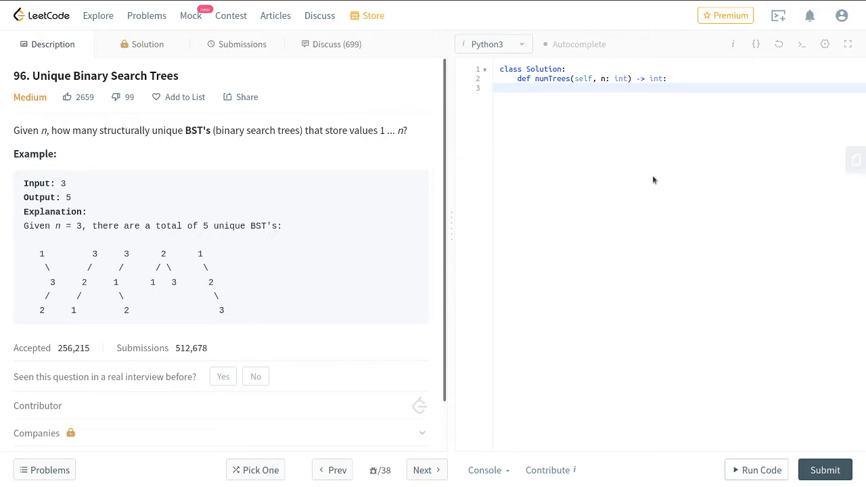
click(534, 88)
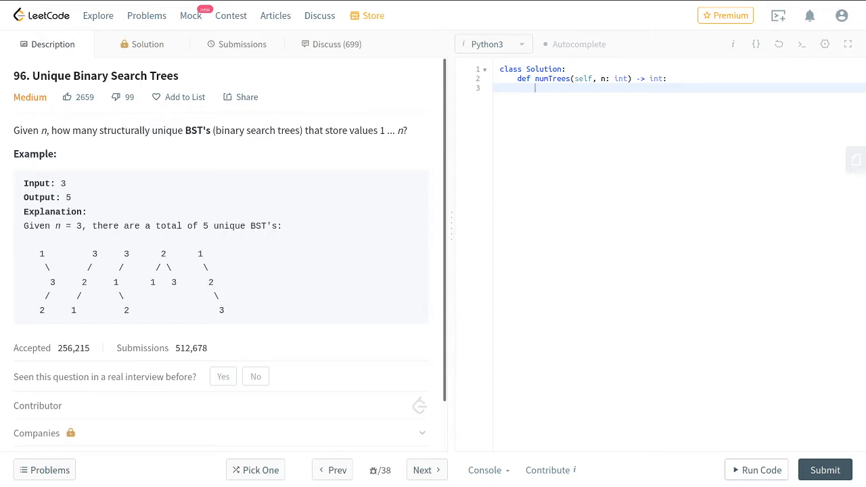
mouse_move(763, 232)
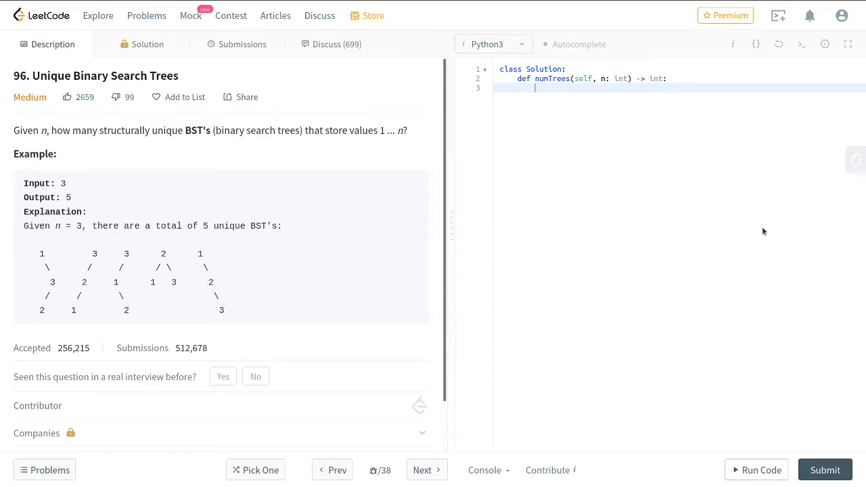
mouse_move(744, 227)
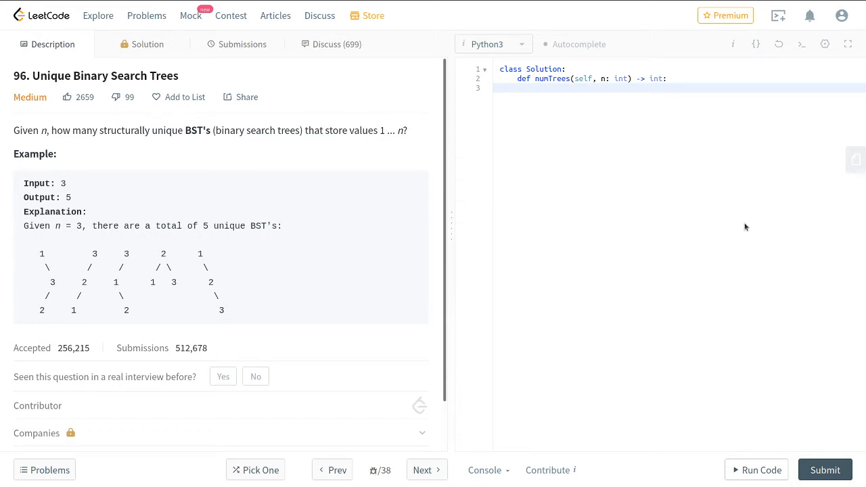
click(536, 88)
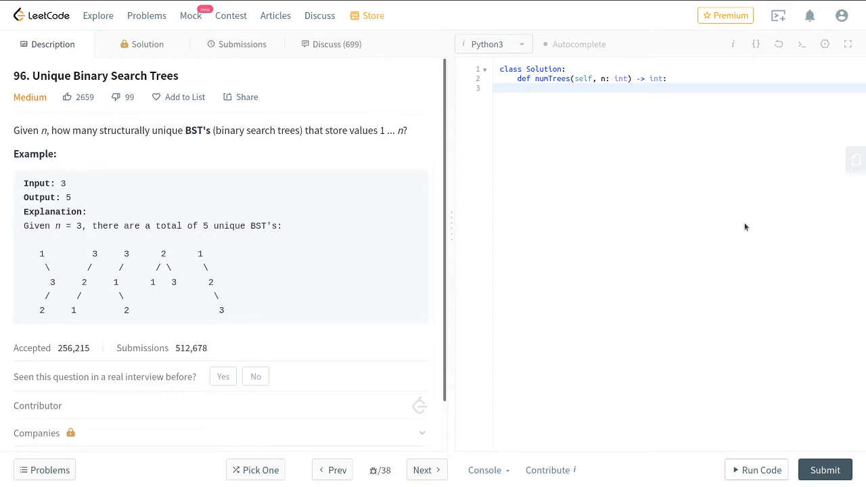
click(536, 88)
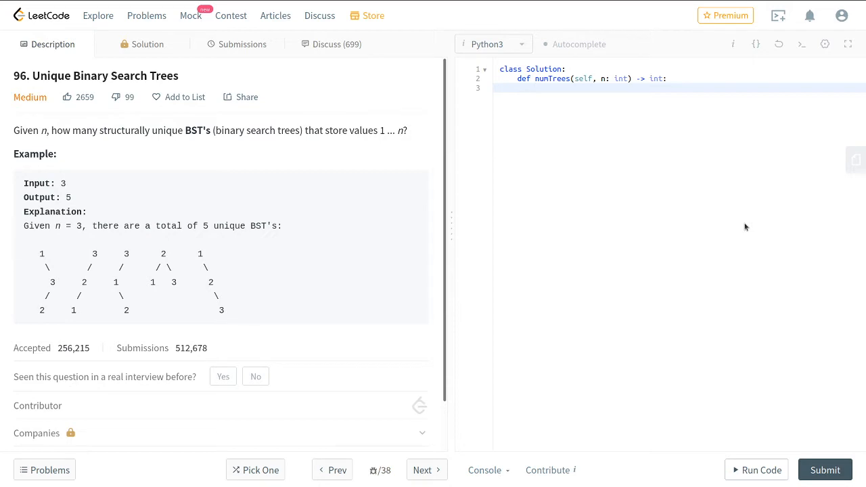
mouse_move(30, 278)
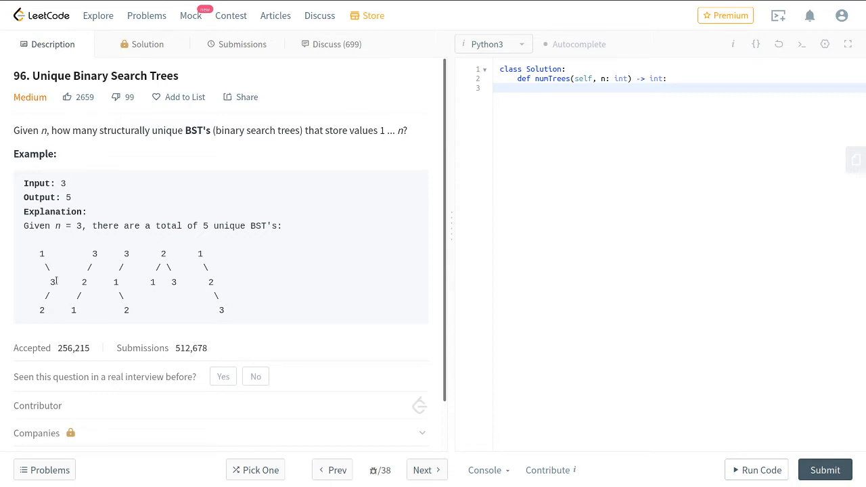
click(535, 88)
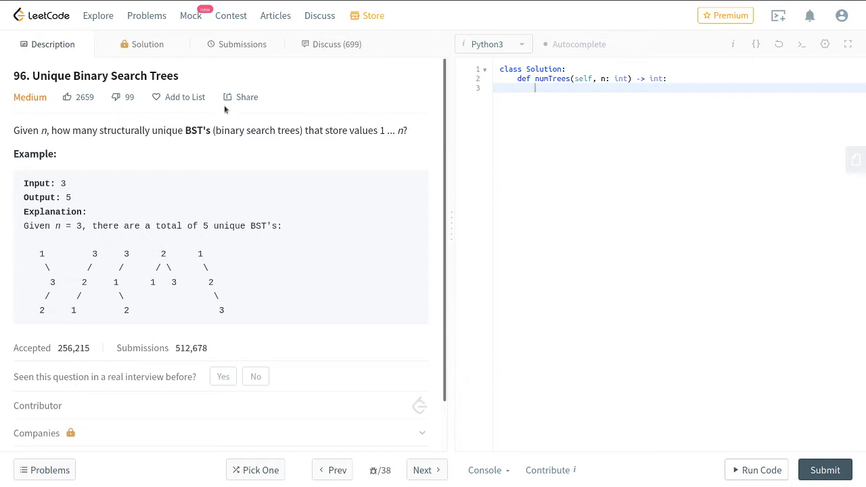
mouse_move(266, 292)
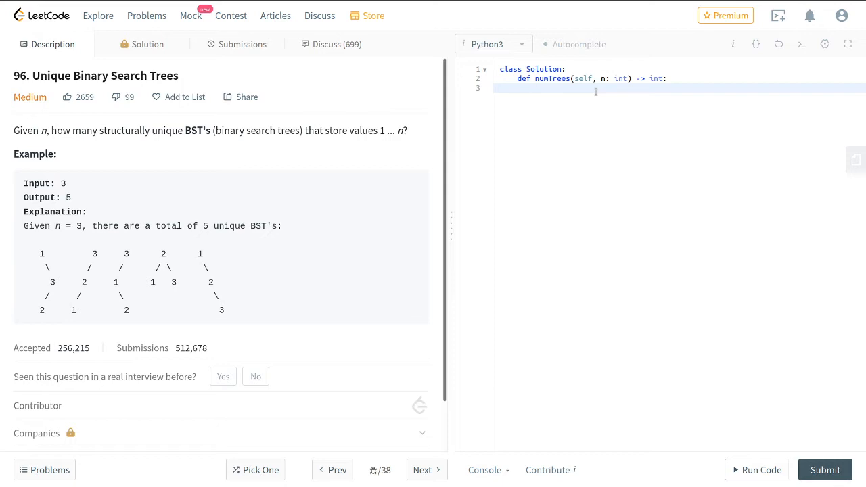
click(536, 88)
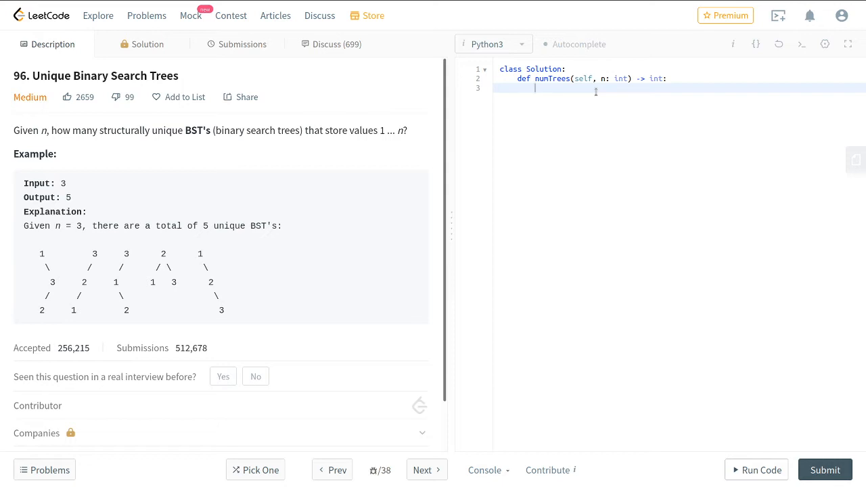
Define a nested helper def recurse(n): inside numTrees
text(recur)
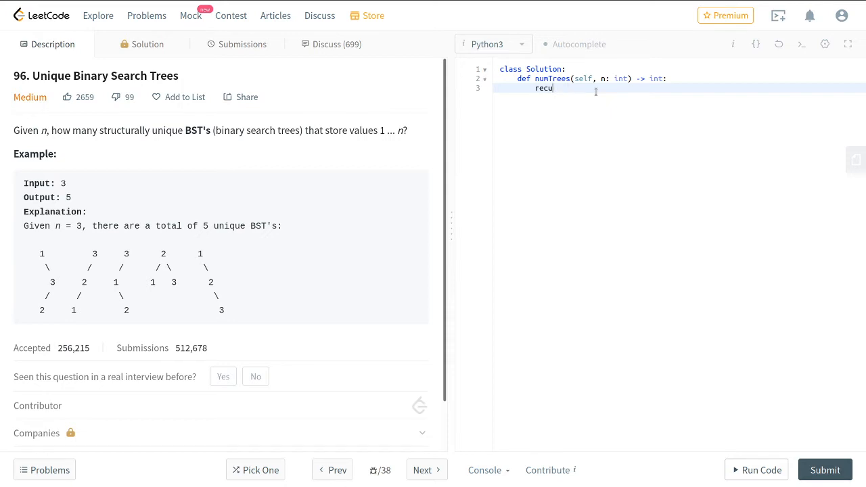
text(def recur)
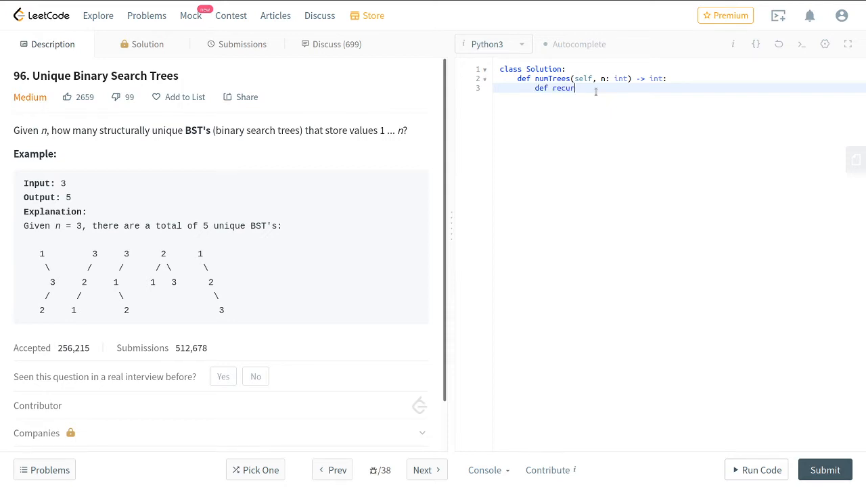
text(se)
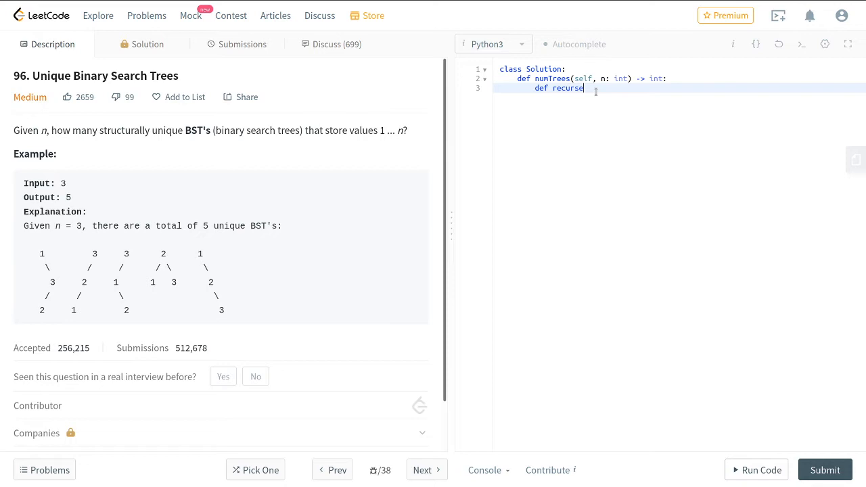
text(())
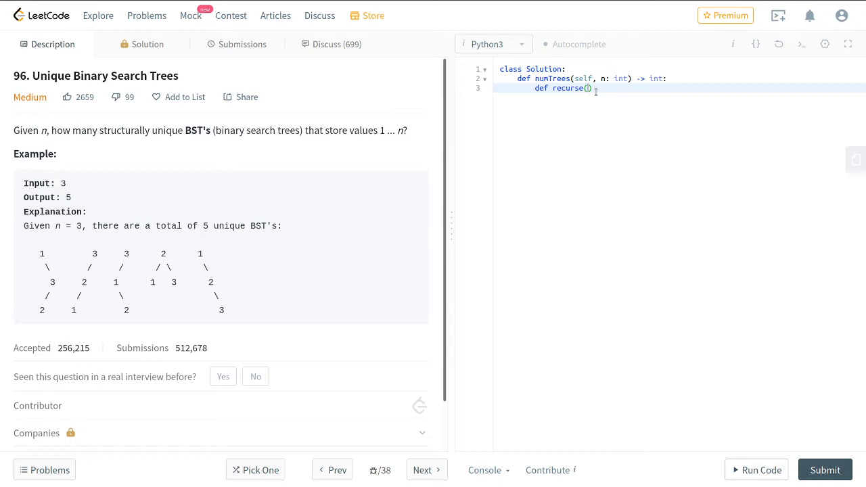
text(n)
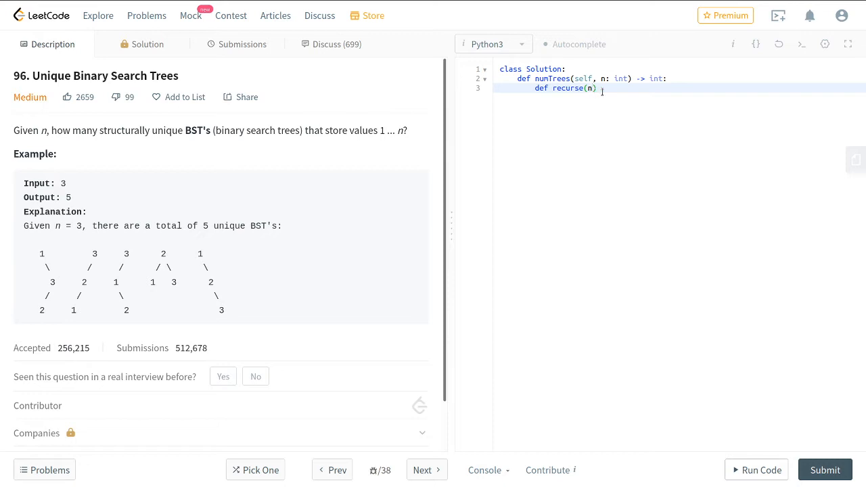
mouse_move(601, 88)
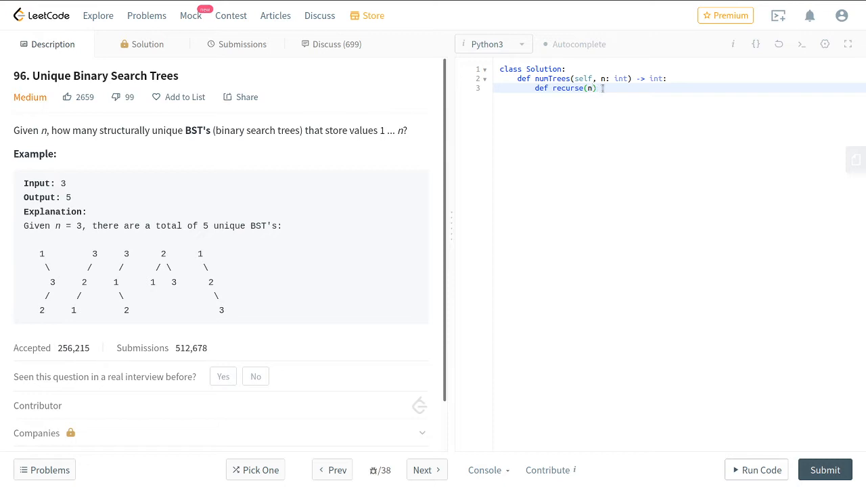
text(:)
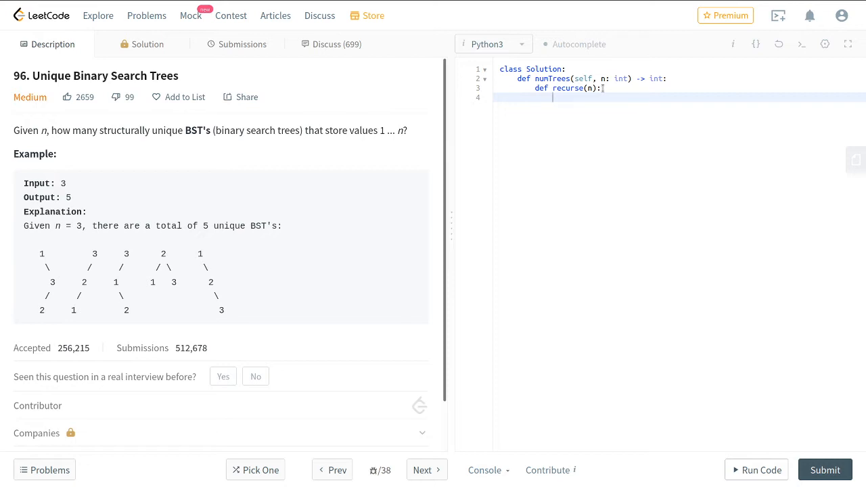
Add the base case if(n < 2): return 1 followed by an else: branch
text(if())
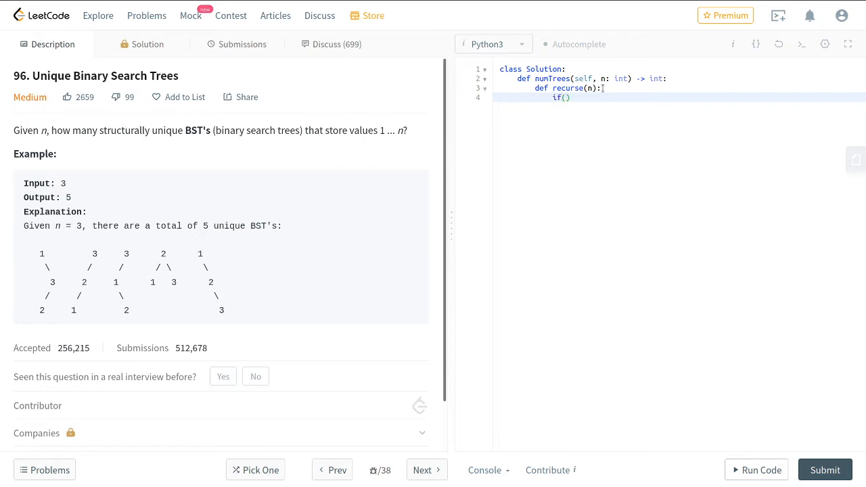
text(n <)
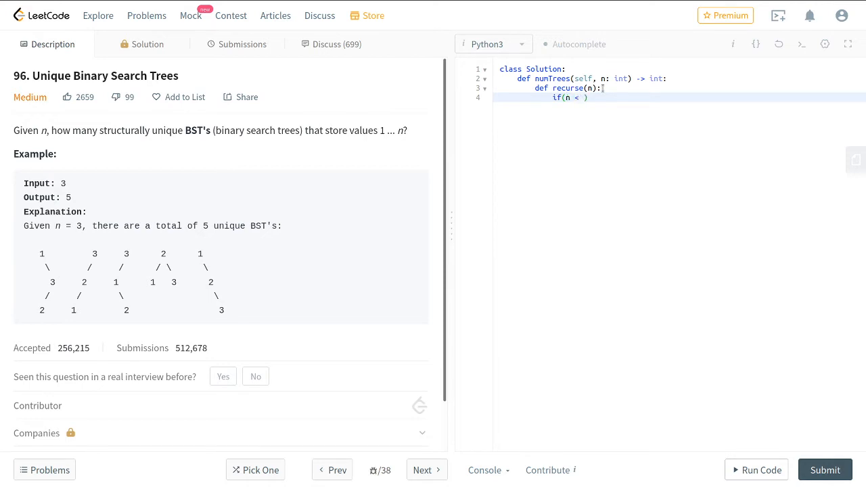
text(1)
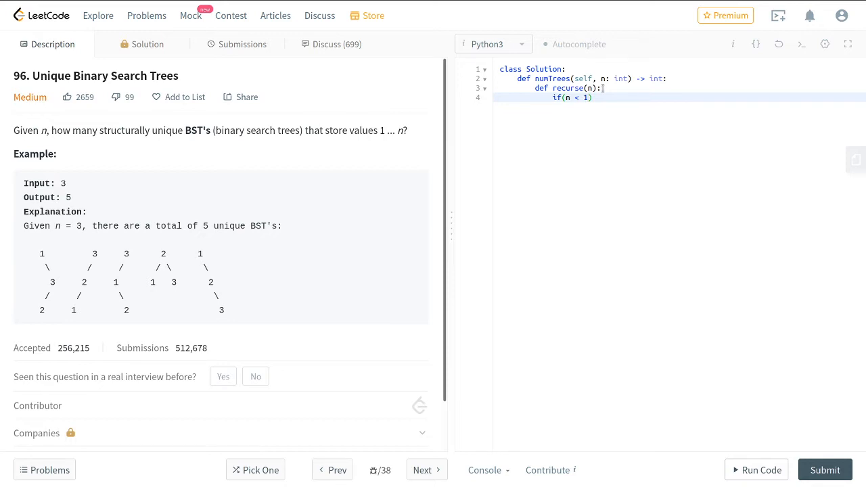
text(2)
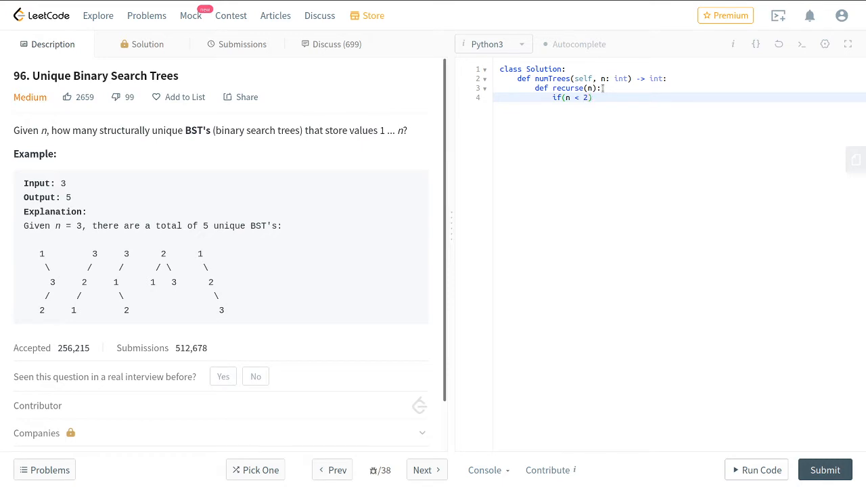
text(return 1)
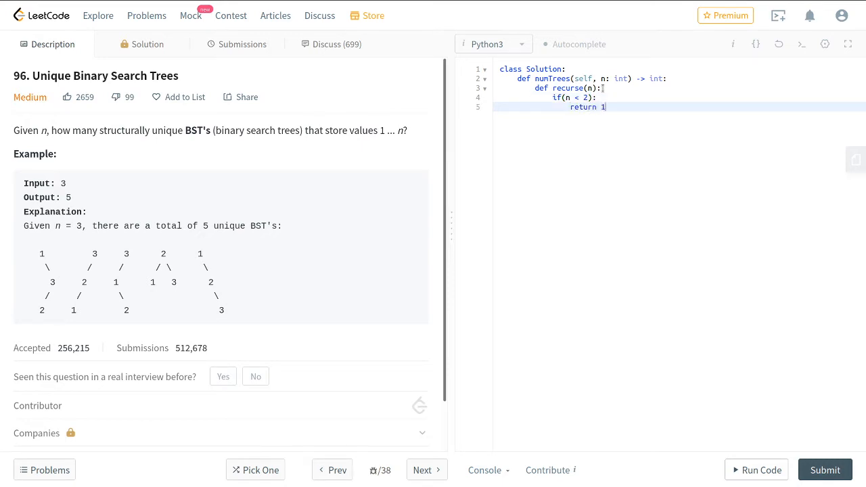
text(else:)
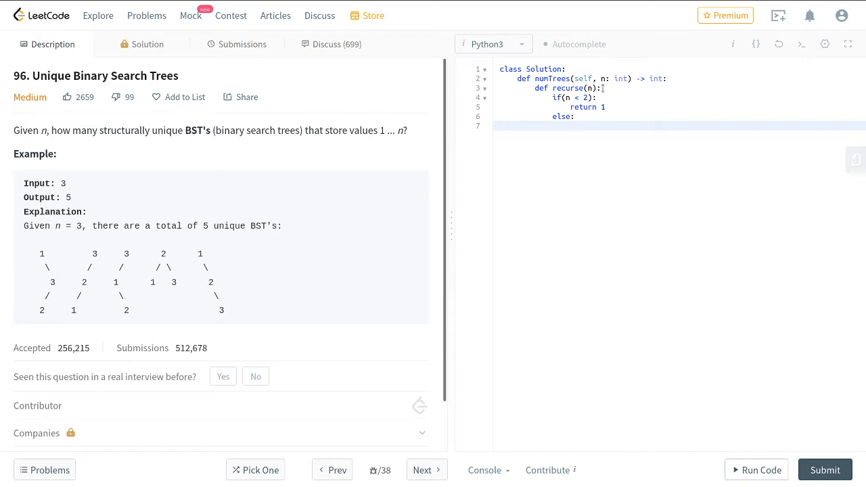
Write for i in range(n): and initialise total = 0 above the loop
text(for)
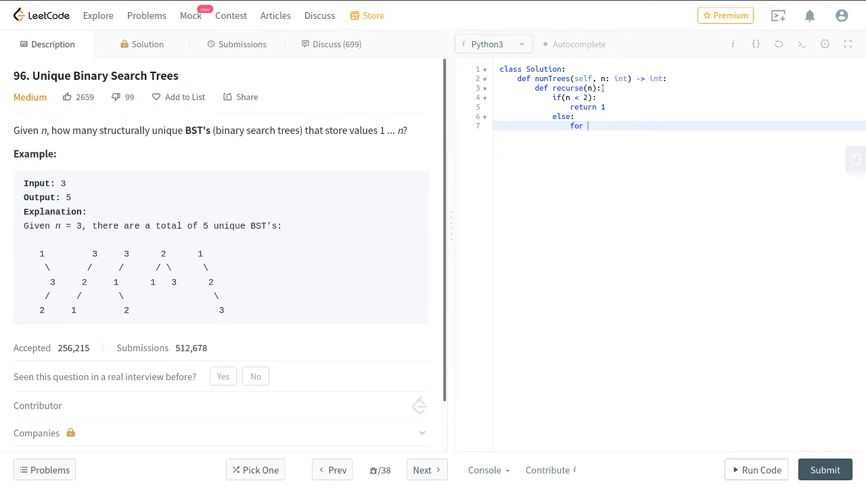
text(i in range)
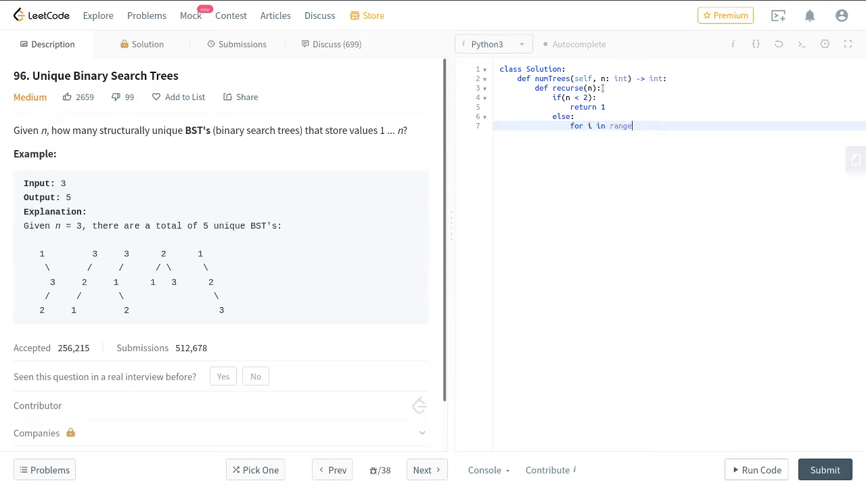
text(())
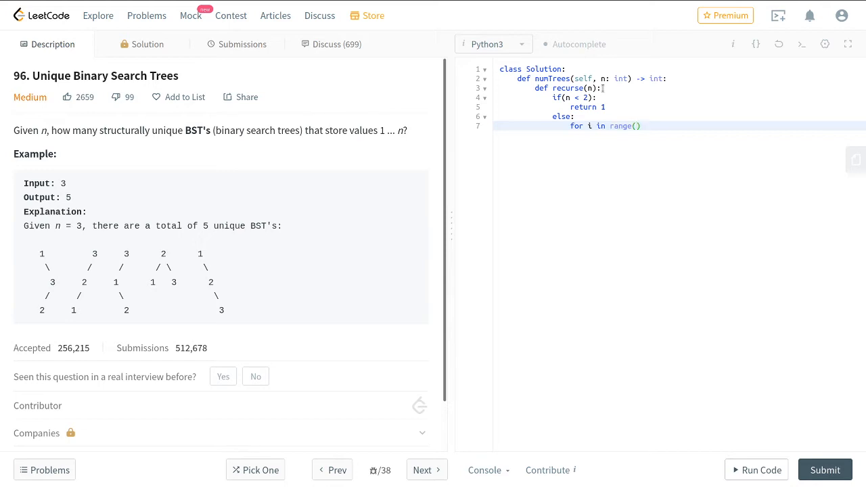
text(n):)
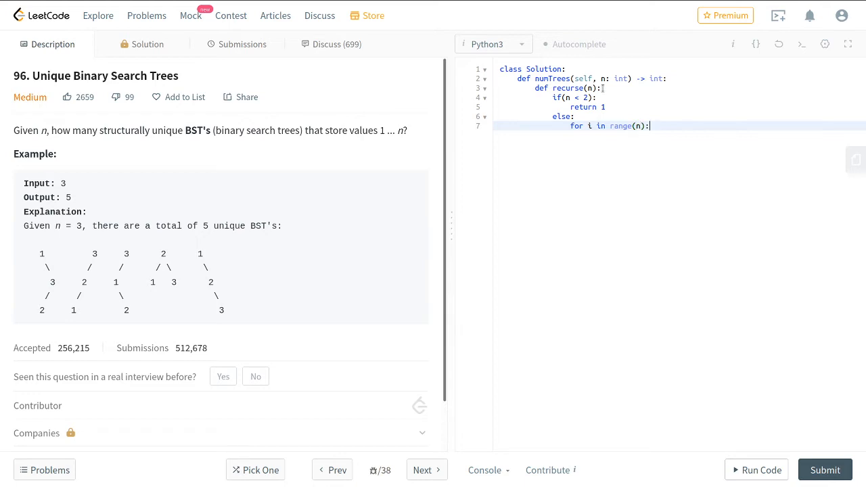
key(Return)
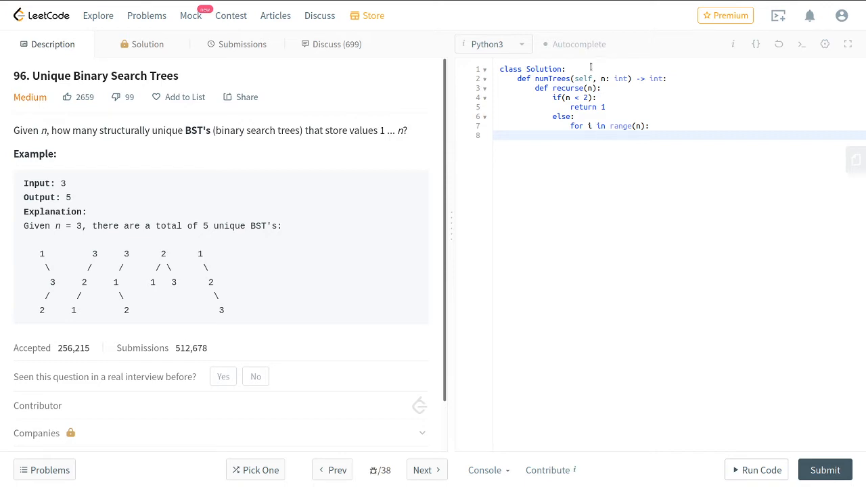
key(enter)
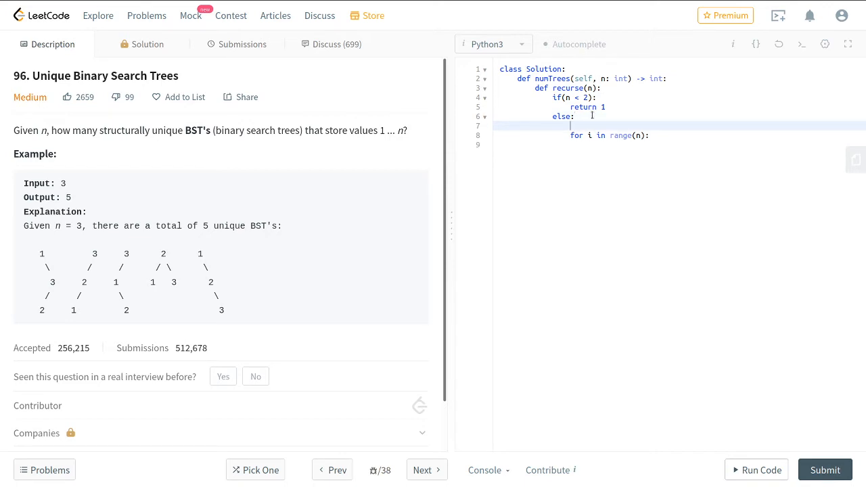
text(total =)
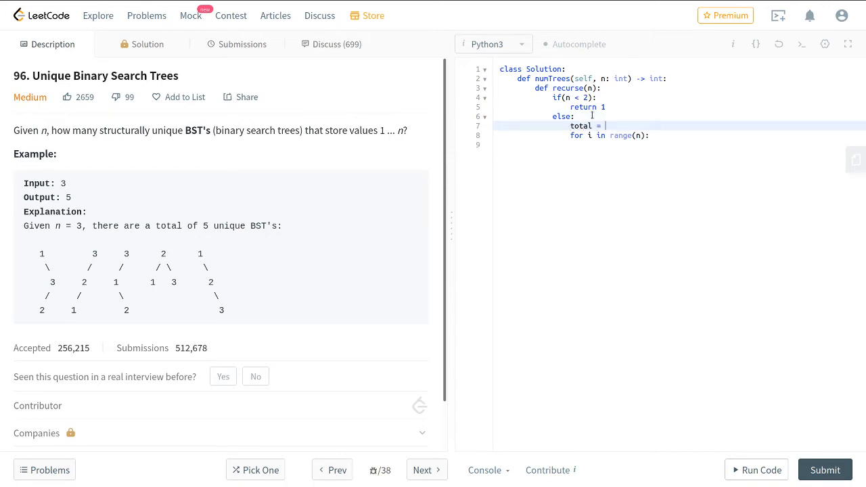
text(0)
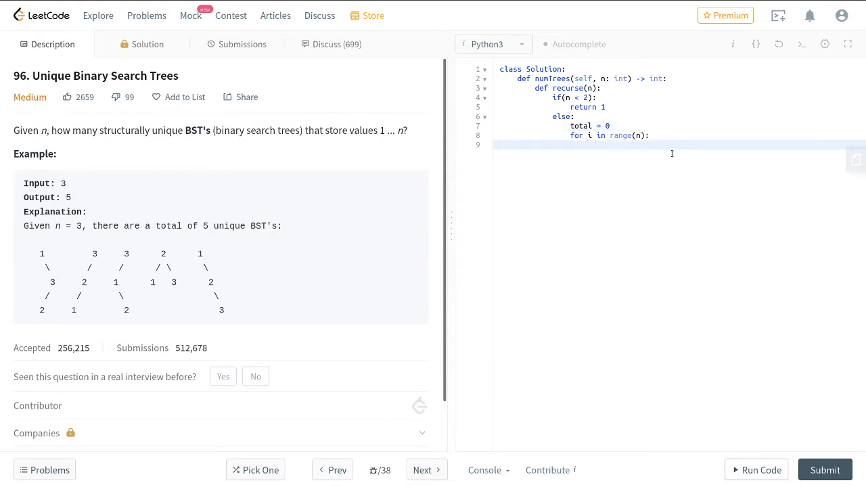
Accumulate total += recurse(i) * recurse(n - i) in the loop and return total
text(total +=)
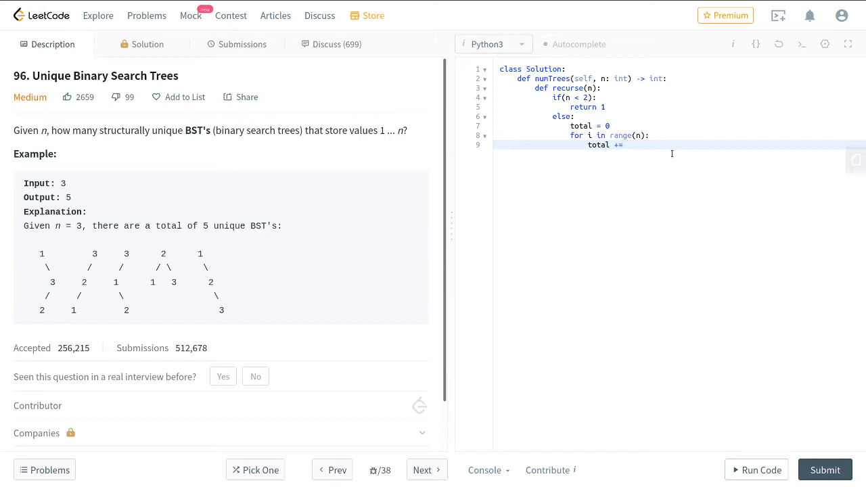
text(recurse())
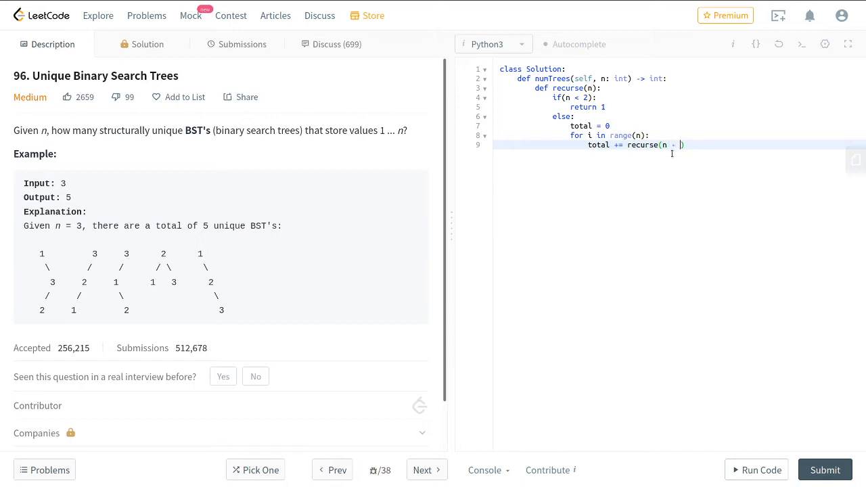
text(i) *)
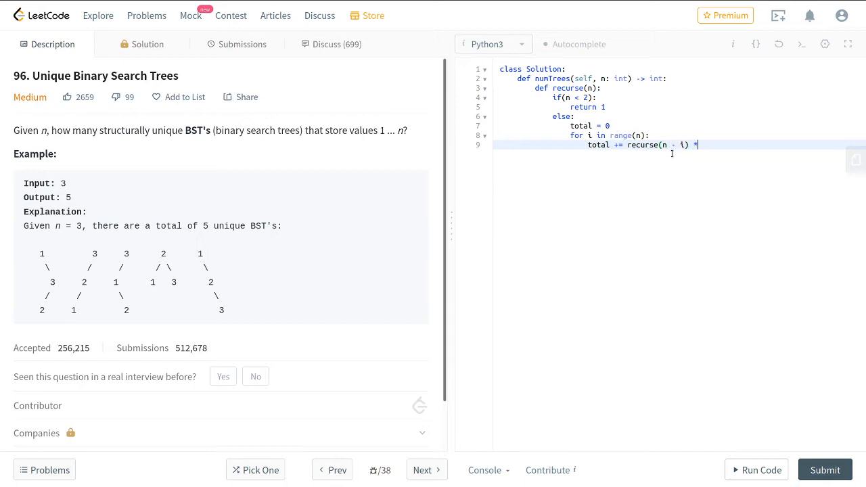
text(recurse())
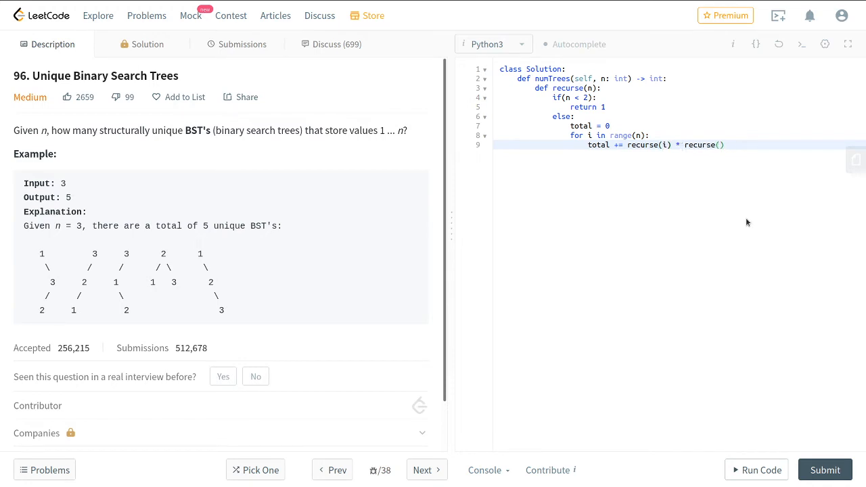
text(n - i)
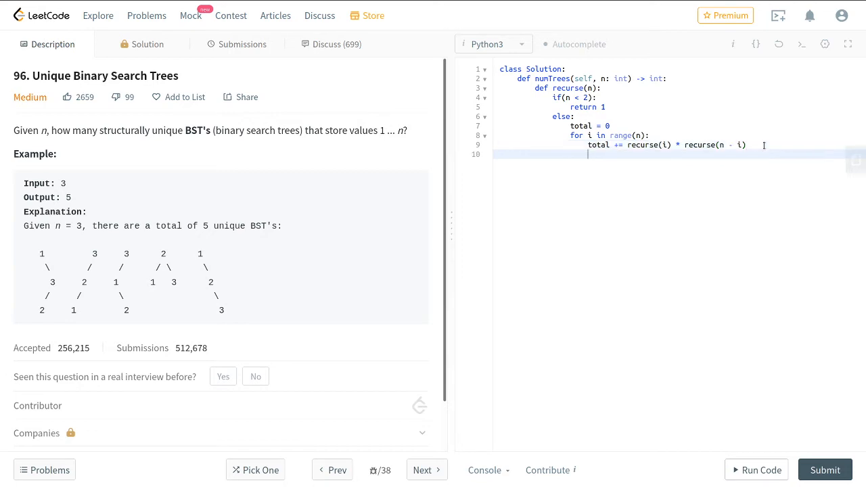
text(retu)
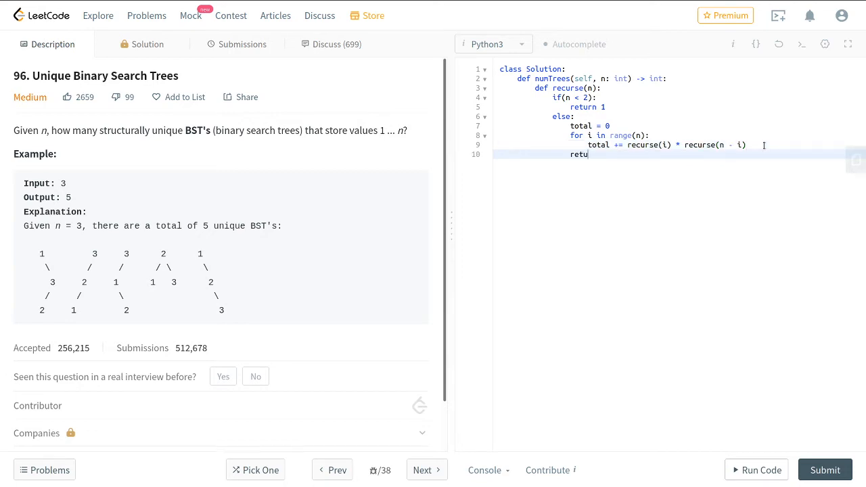
text(rn total)
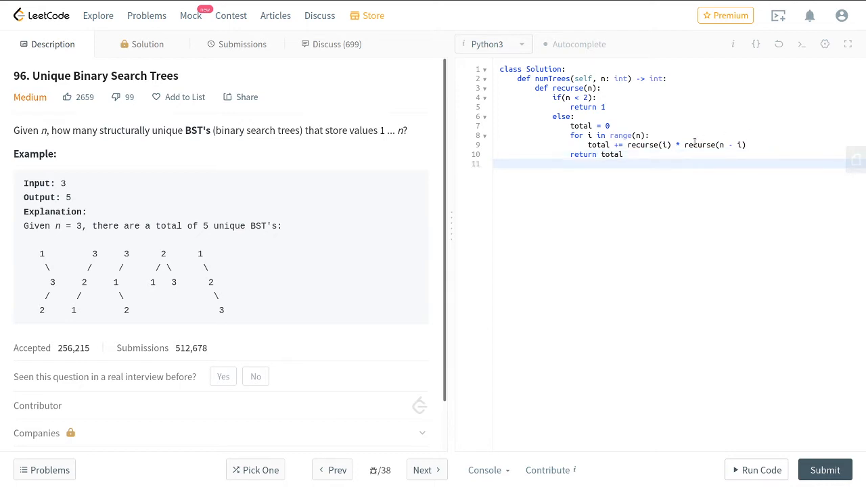
mouse_move(732, 95)
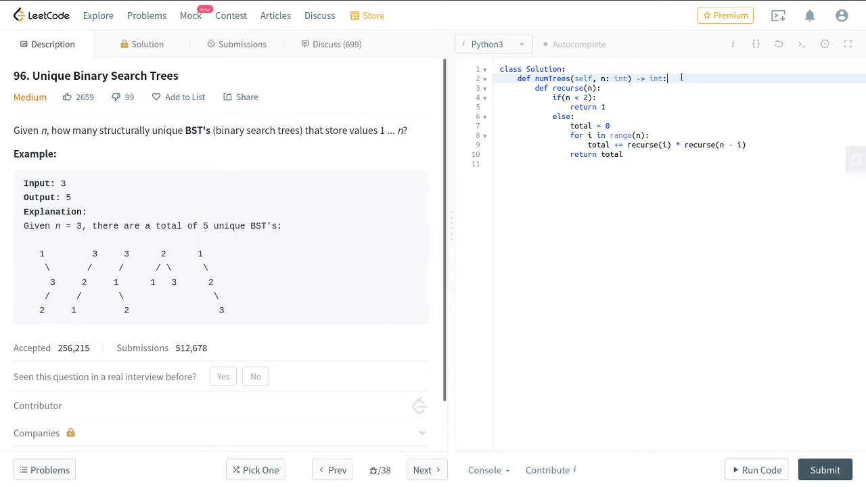
Add cache = {} under numTrees and an if n in cache: return cache[n] else: guard
key(enter)
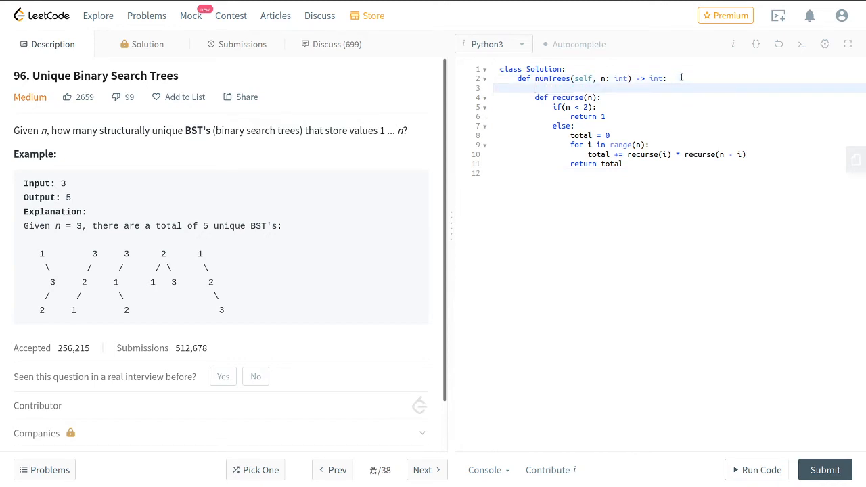
click(535, 88)
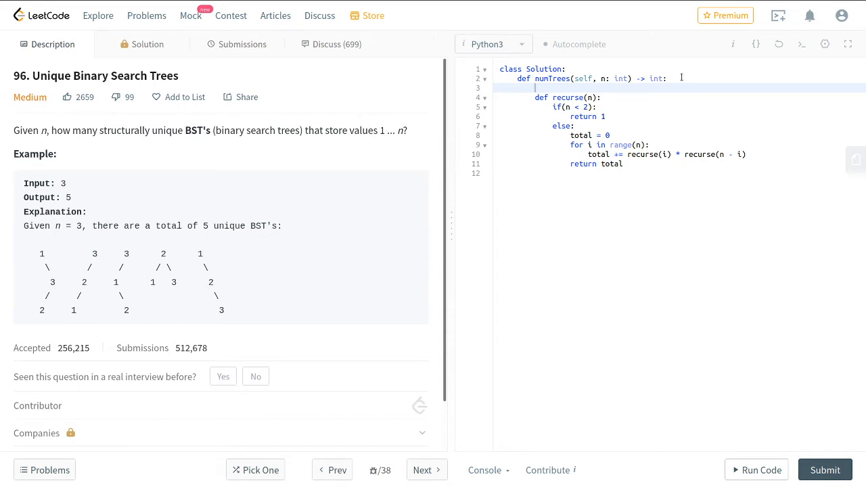
text(cache = {})
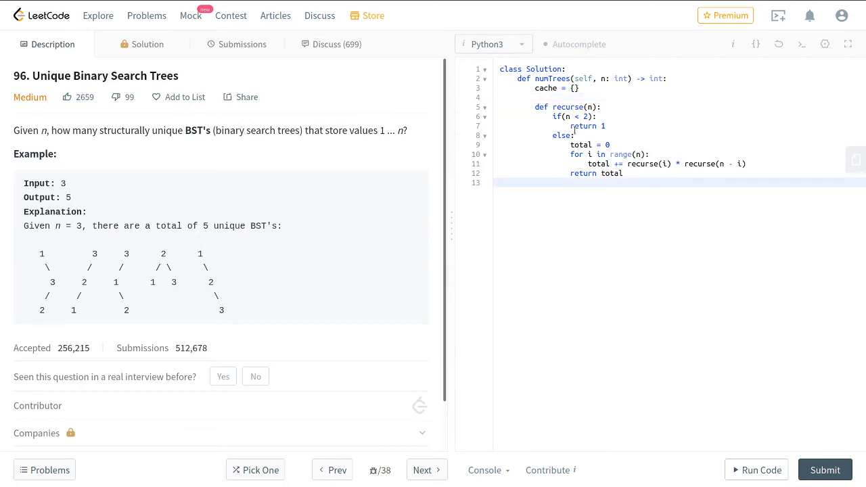
text(if)
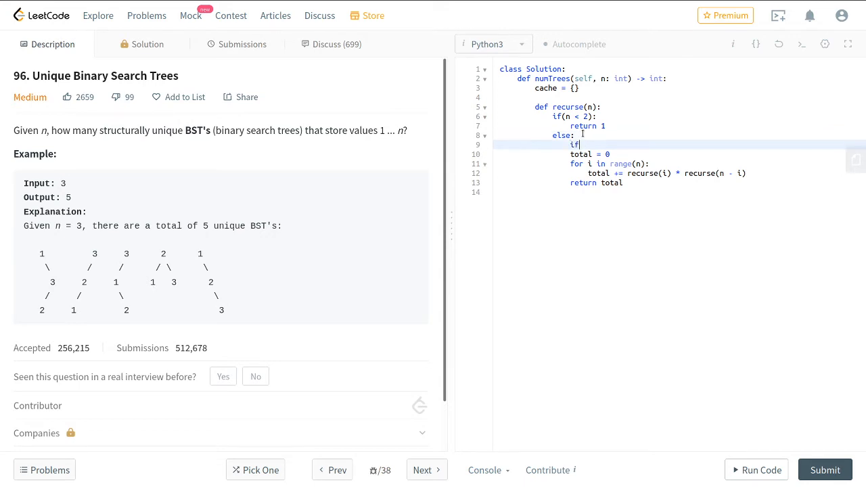
text(n in cache:)
text(els)
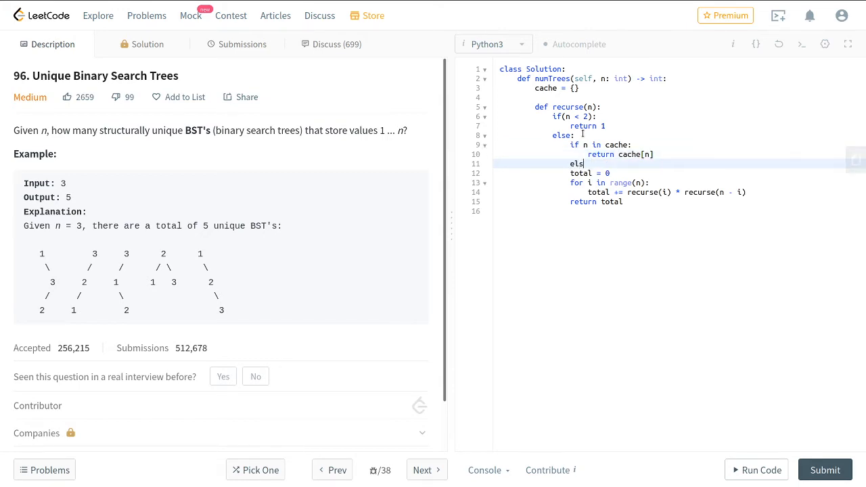
text(e:)
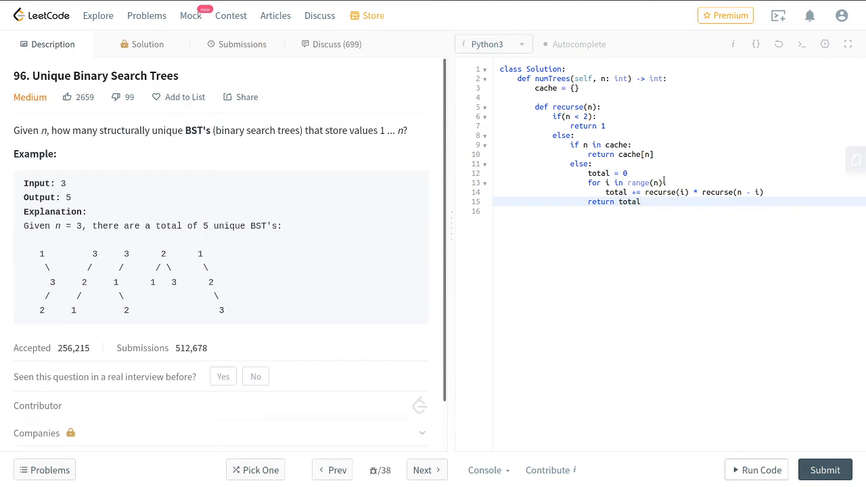
Change the loop to range(1, n + 1) and the first call to recurse(i - 1)
click(662, 183)
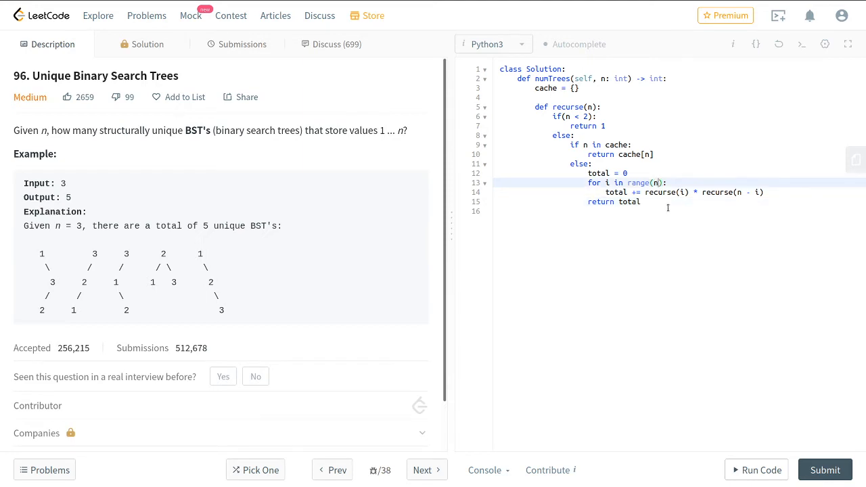
text(1, n +)
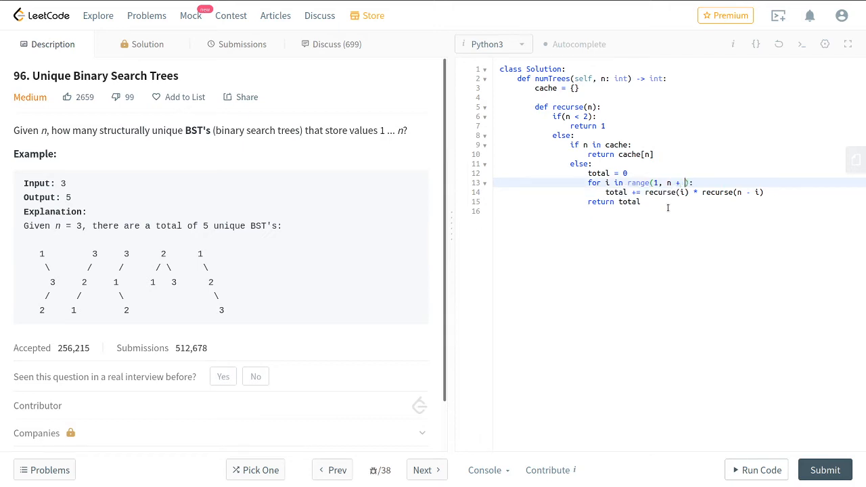
text(1):)
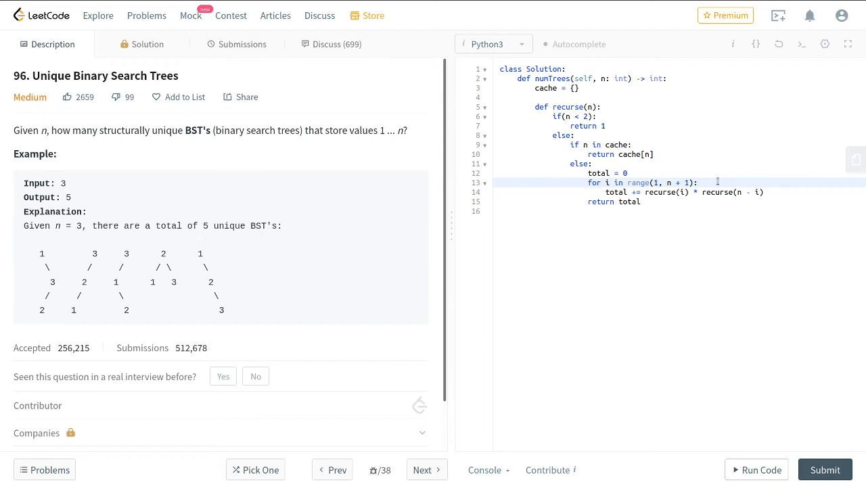
click(697, 182)
text( - 1)
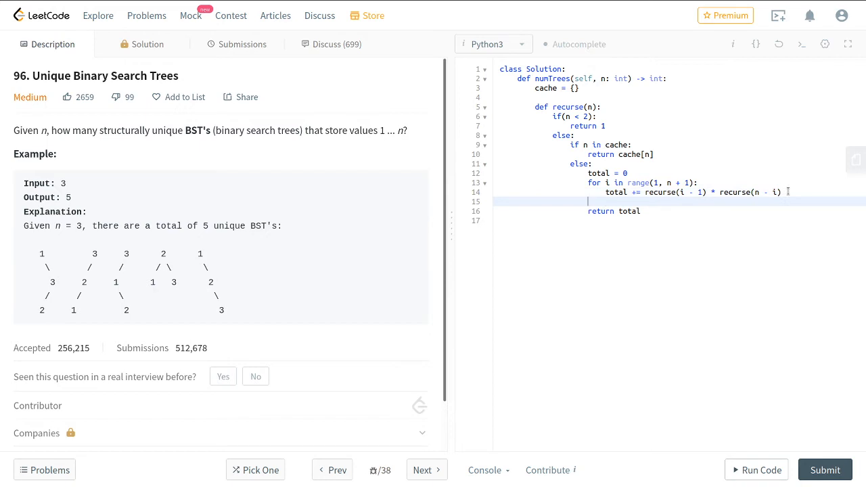
Store cache[n] = total before returning and end numTrees with return recurse(n)
text(cache)
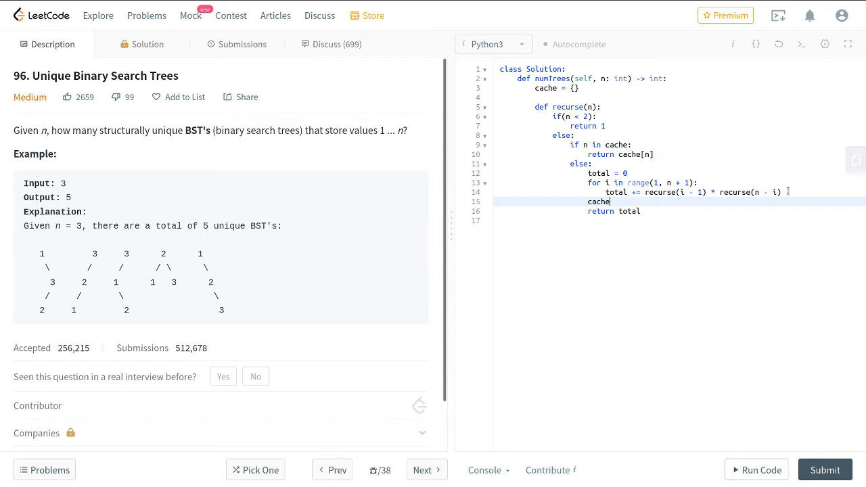
text([n])
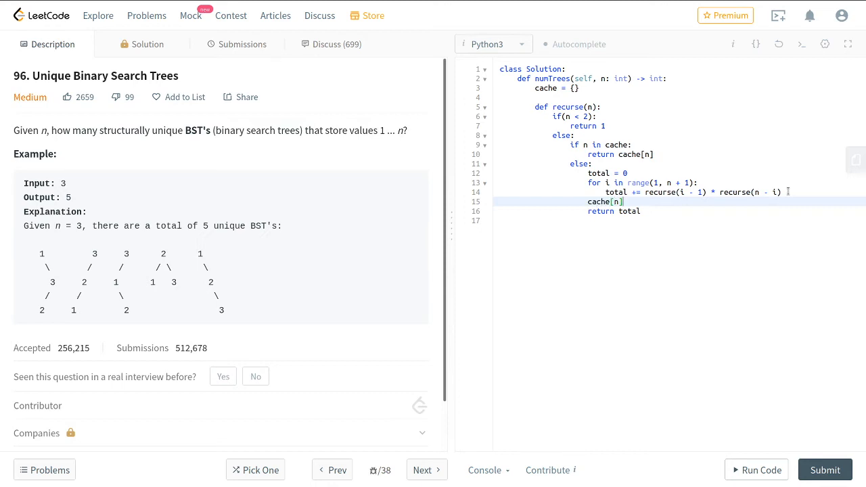
text(= total)
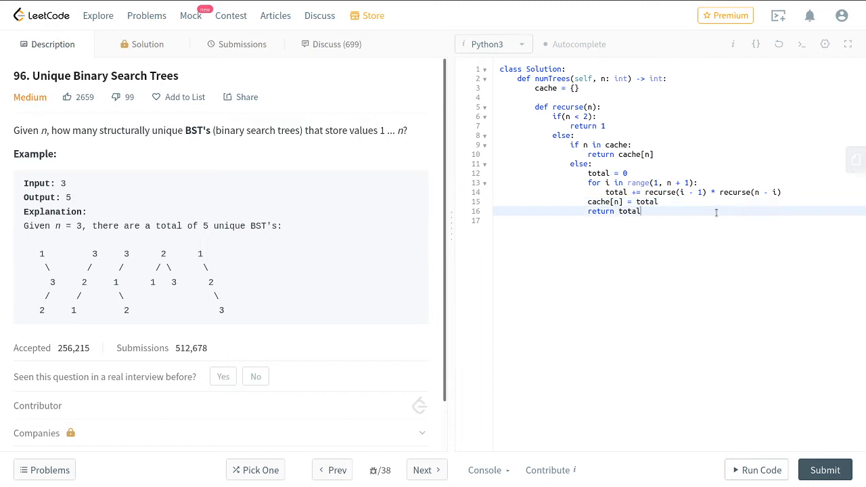
key(enter)
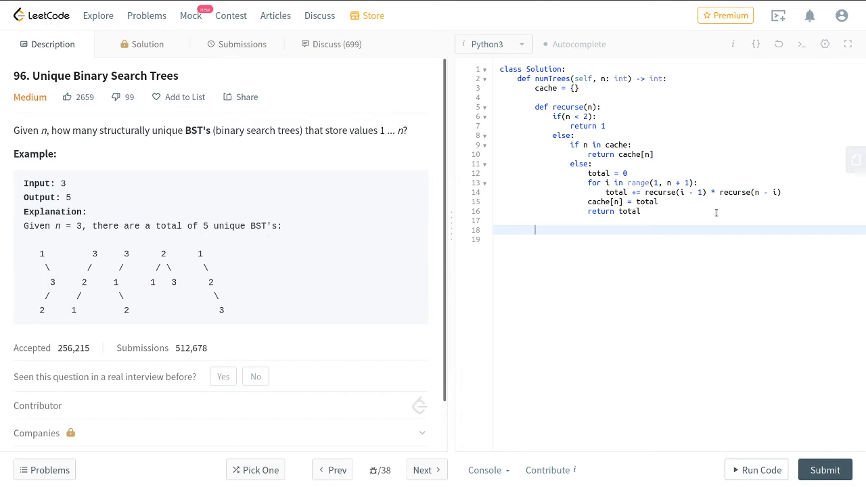
text(recu)
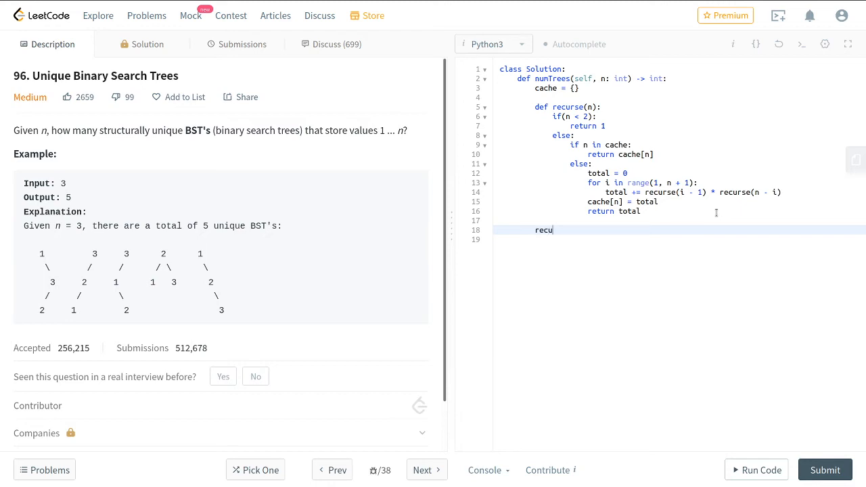
text(rse)
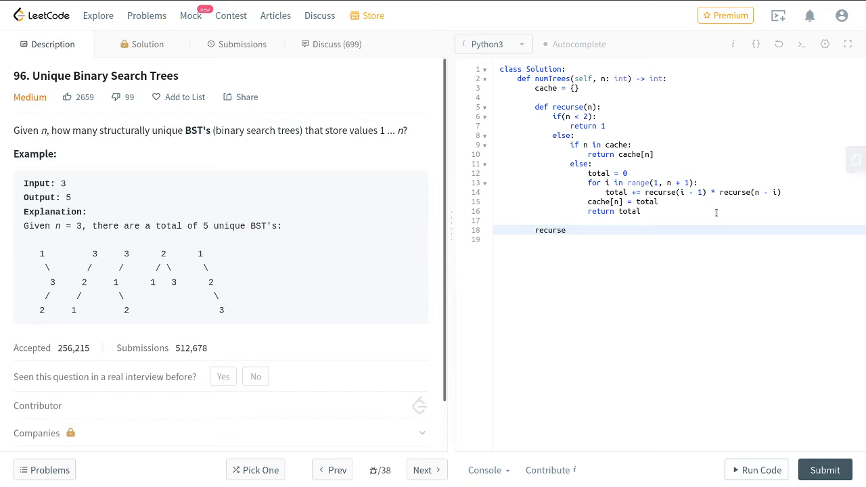
text((n))
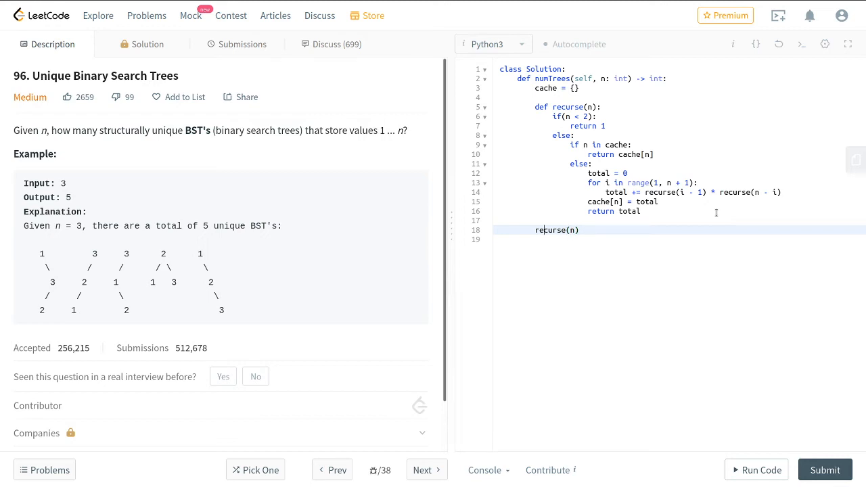
text(return)
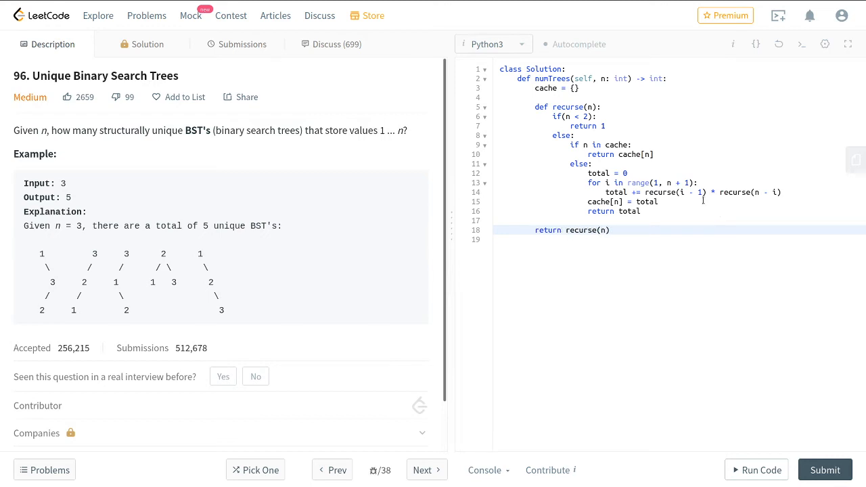
Rename the helper parameter n to num in the signature, base case, cache lookups and loop
click(590, 106)
text(um)
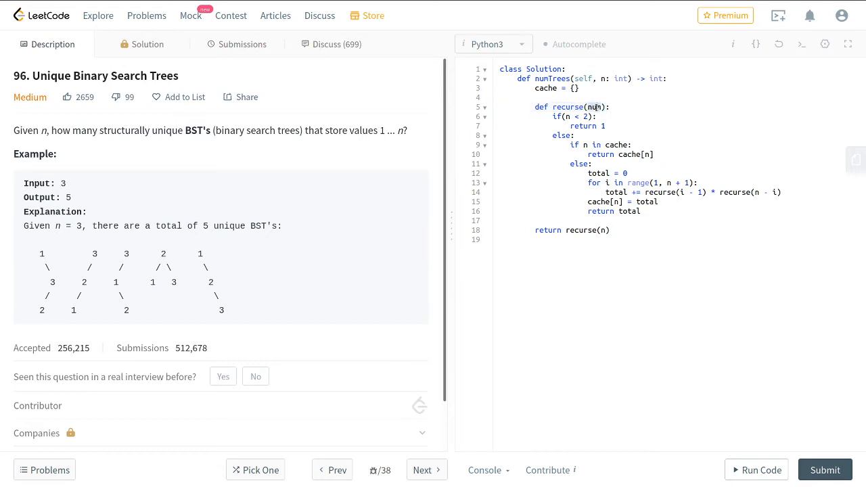
click(570, 116)
text(um)
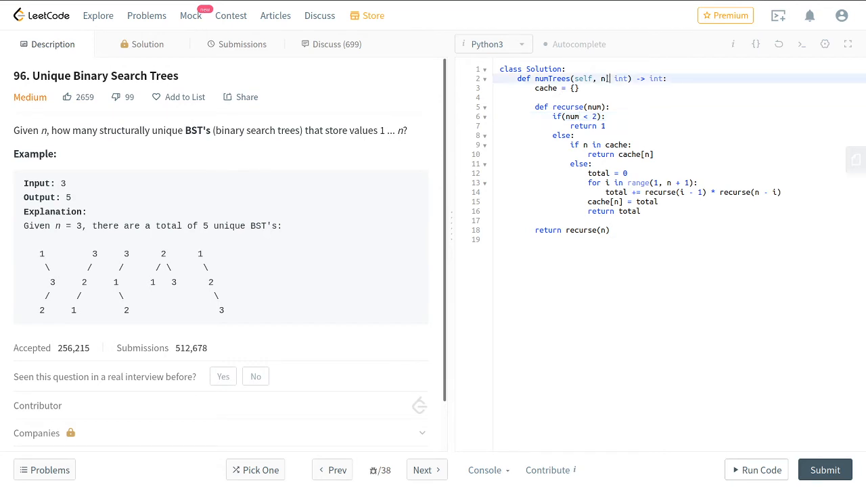
click(647, 154)
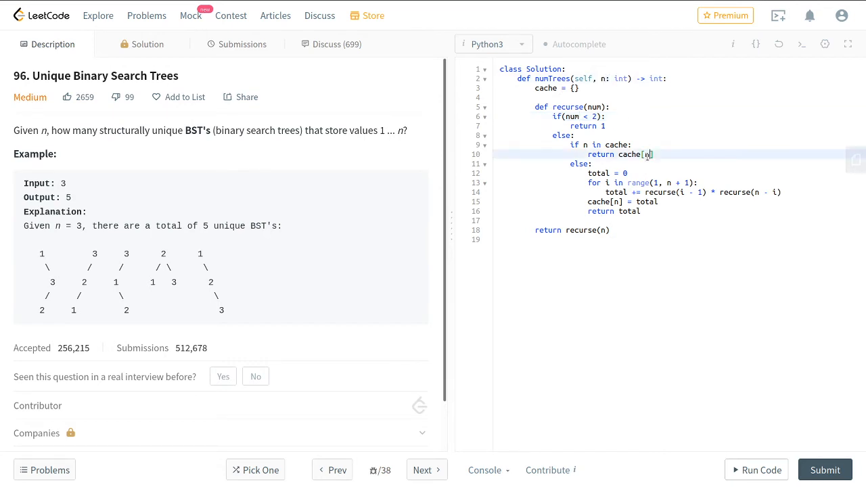
text(um)
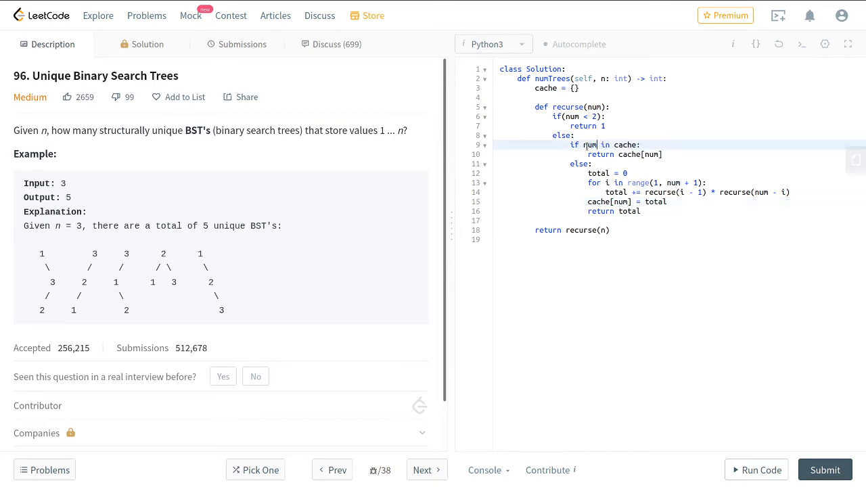
click(666, 154)
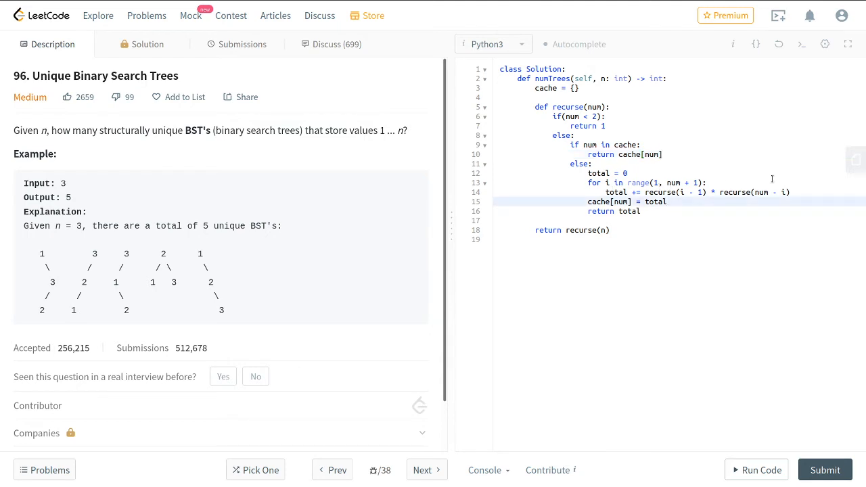
mouse_move(717, 143)
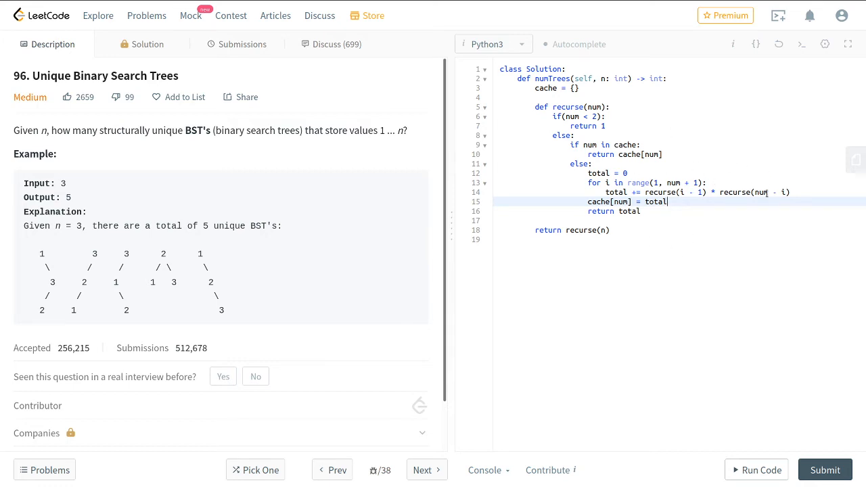
mouse_move(747, 264)
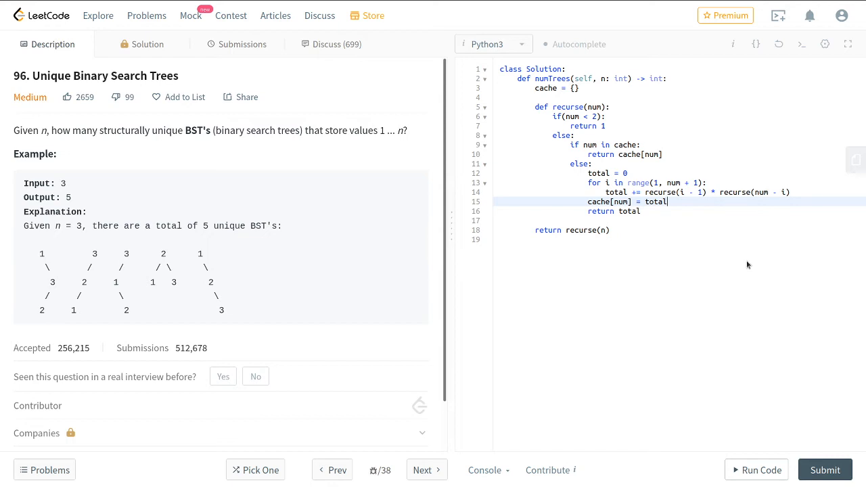
click(641, 211)
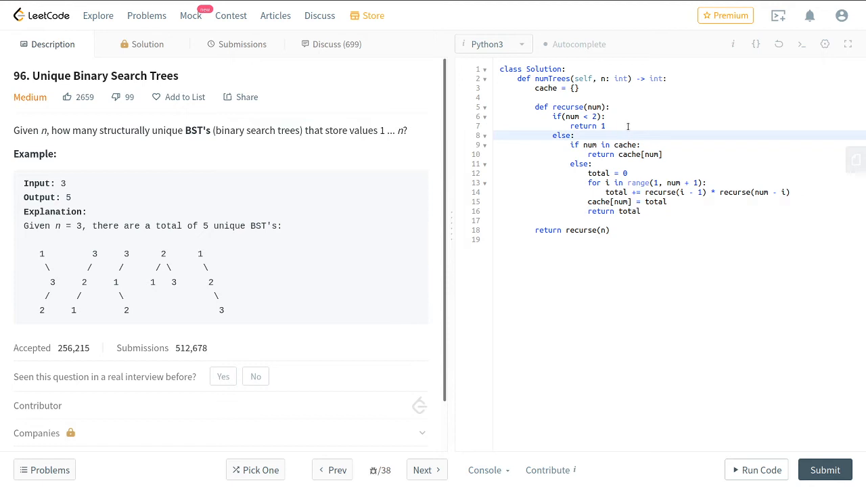
click(606, 126)
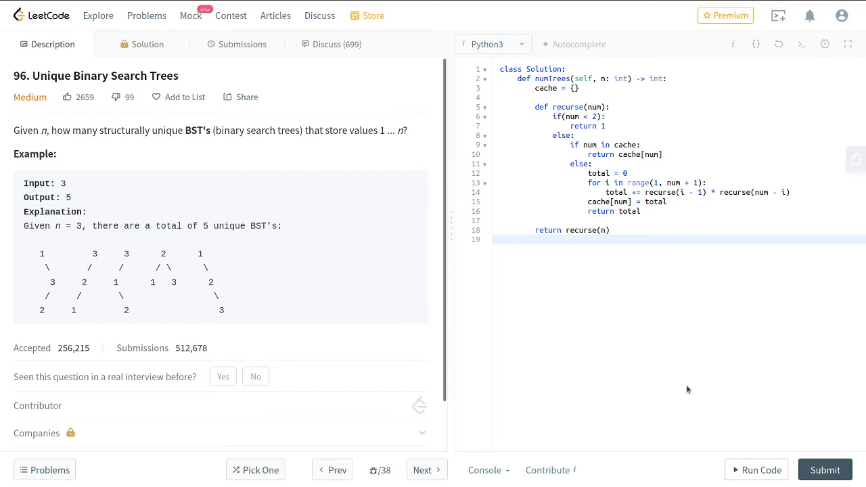
mouse_move(693, 271)
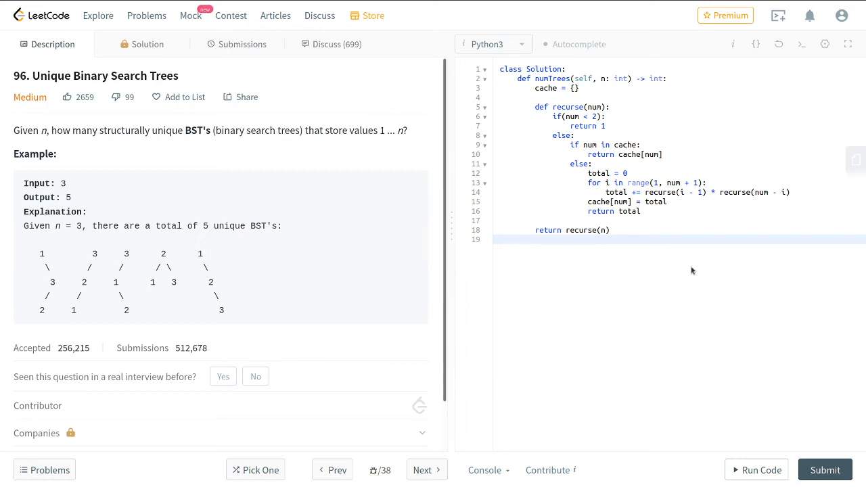
click(517, 239)
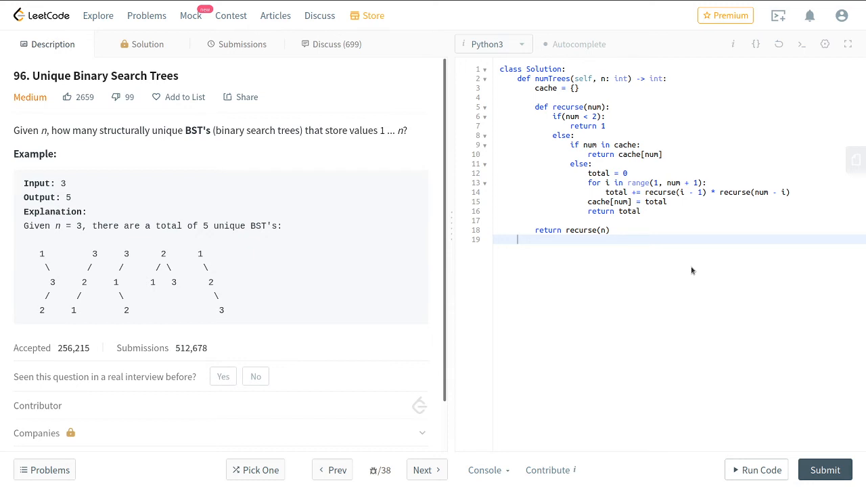
click(601, 79)
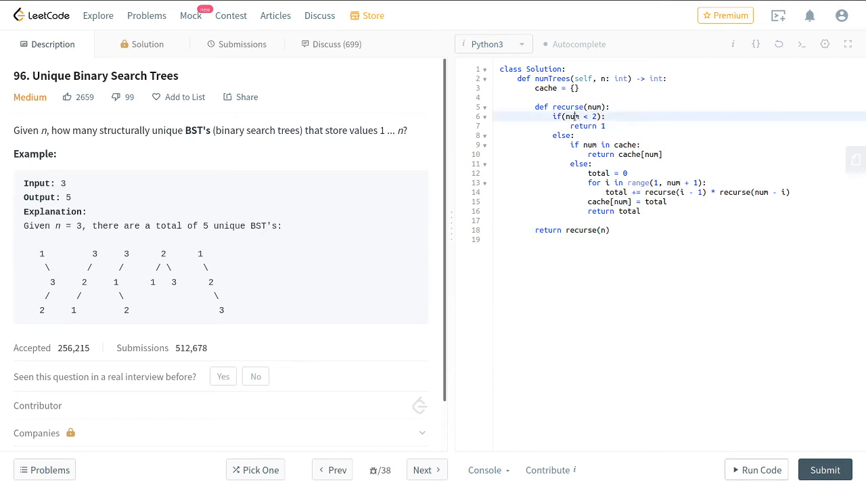
click(609, 125)
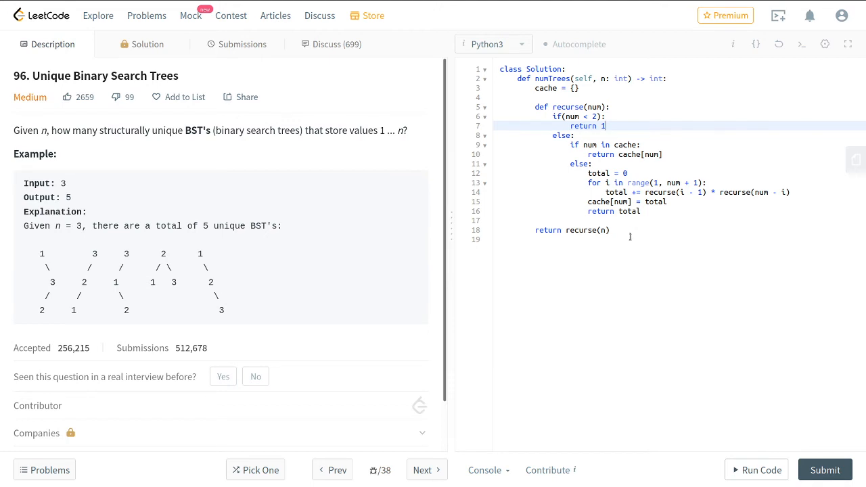
click(609, 230)
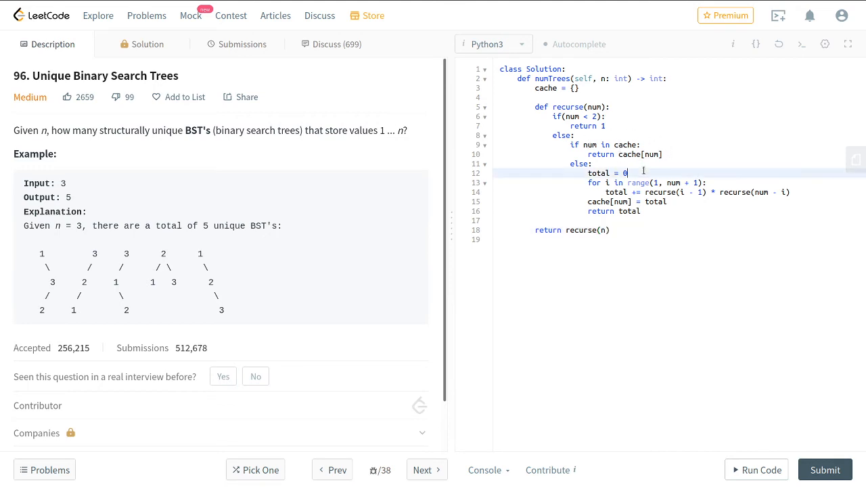
click(607, 183)
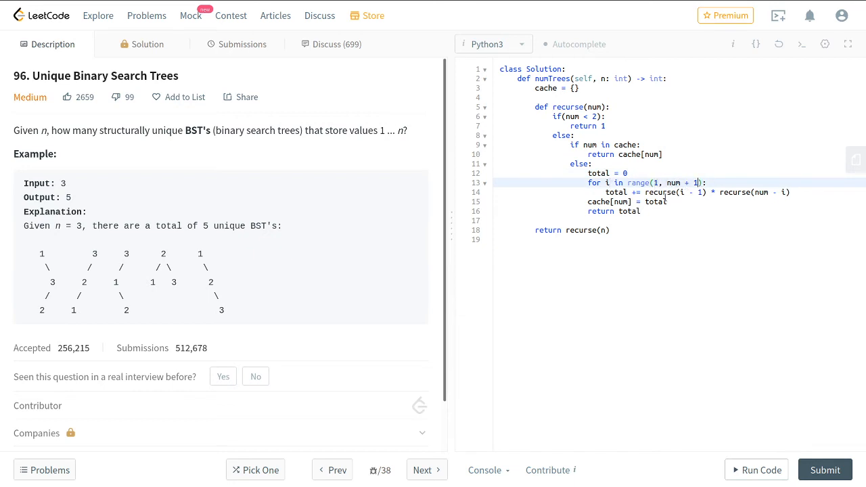
mouse_move(729, 283)
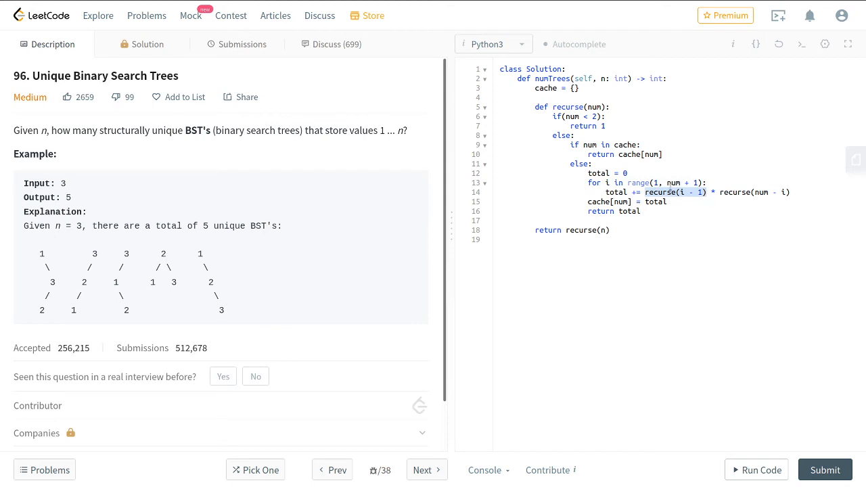
mouse_move(735, 221)
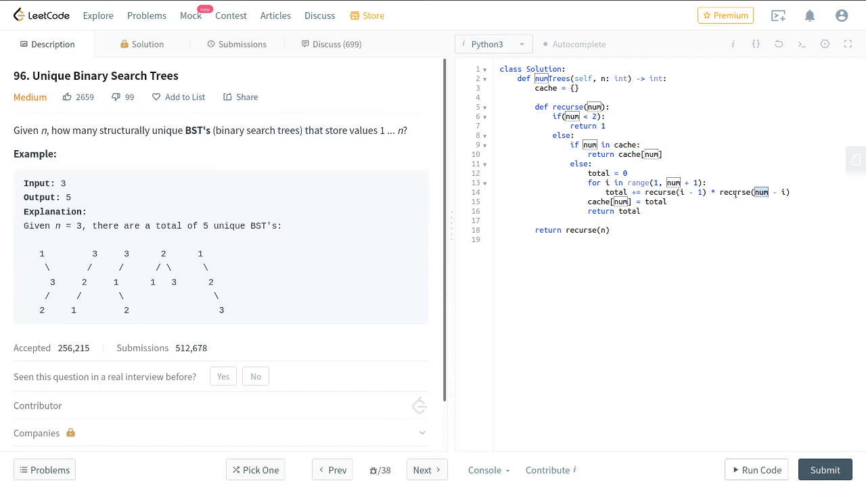
click(696, 212)
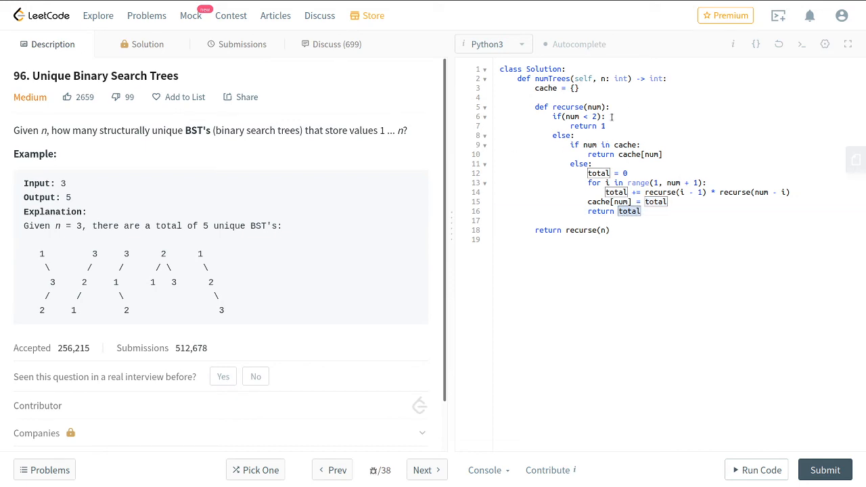
click(666, 77)
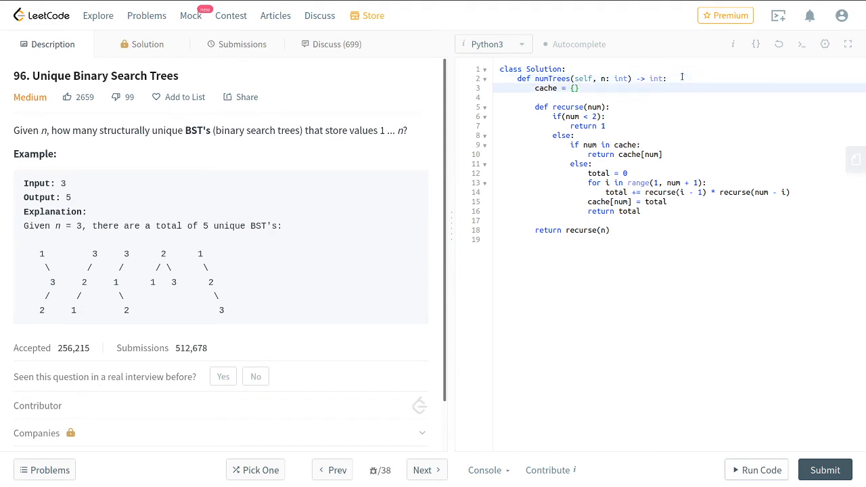
key(enter)
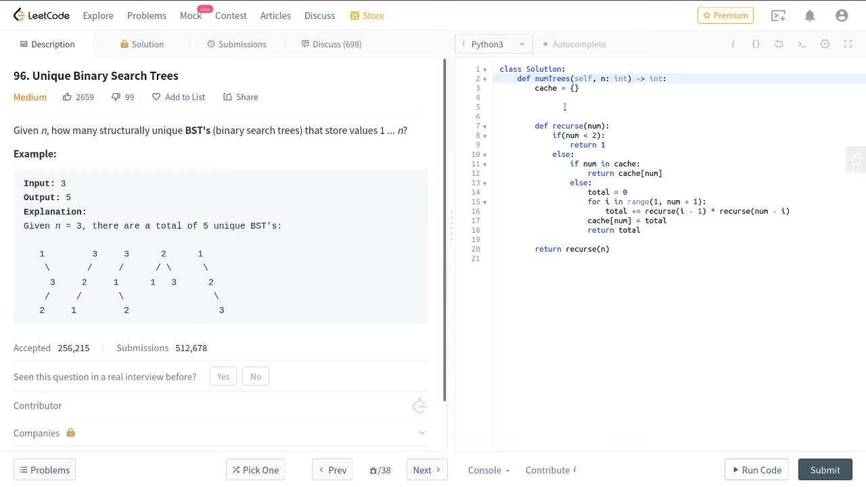
text(')
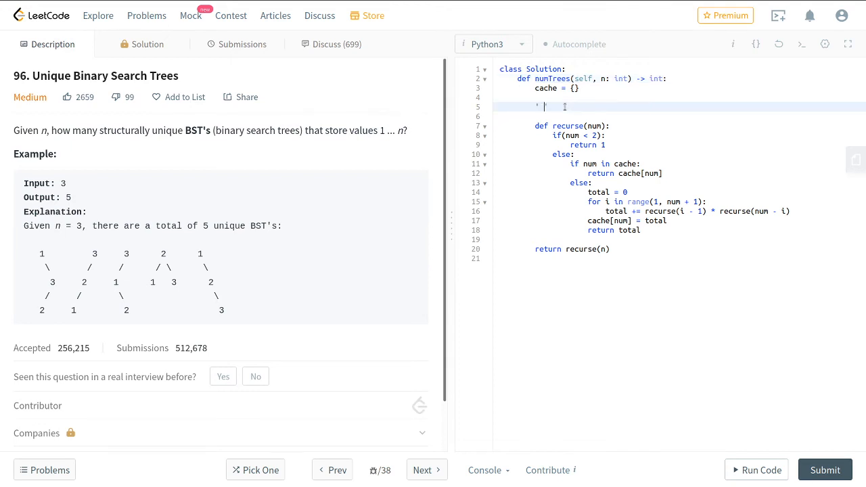
text(#)
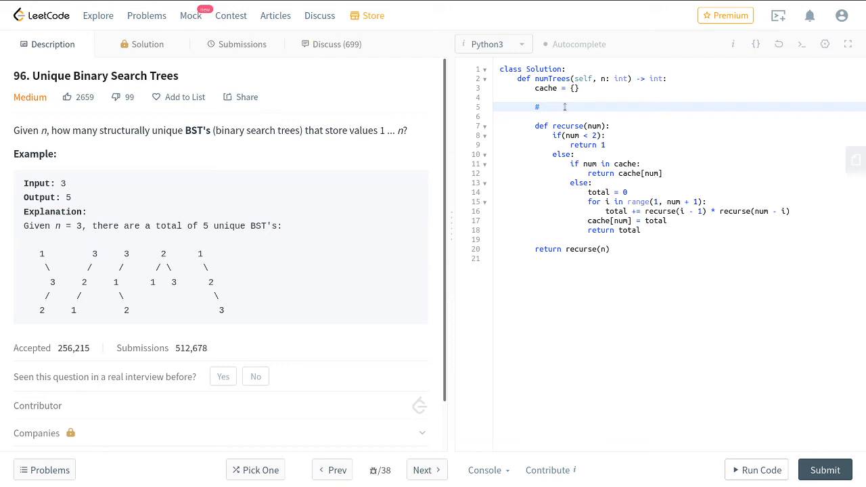
text(edge case:)
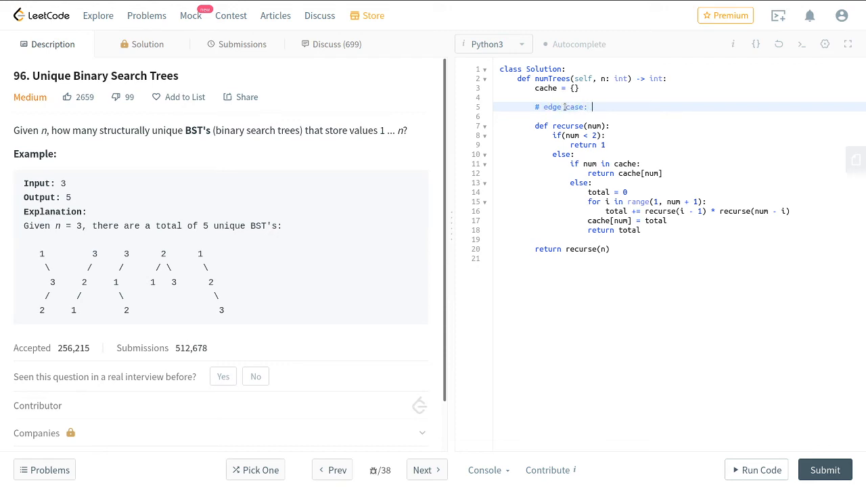
text(if n ==)
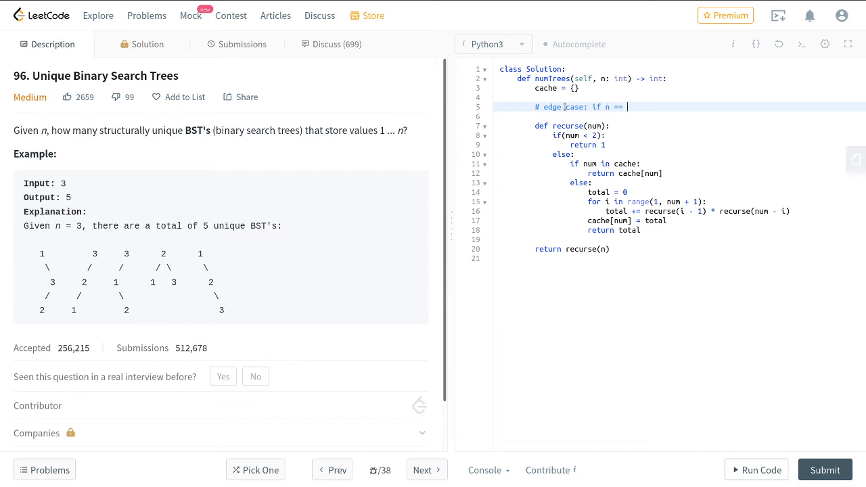
text(0, return 0?)
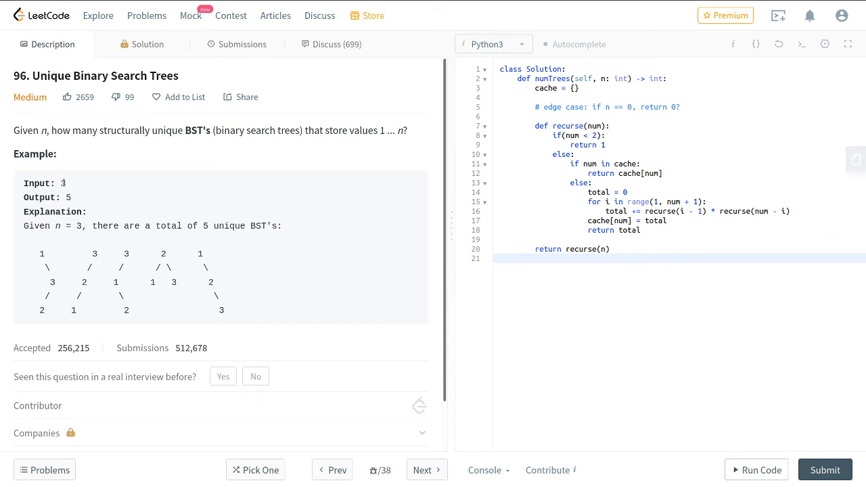
mouse_move(66, 185)
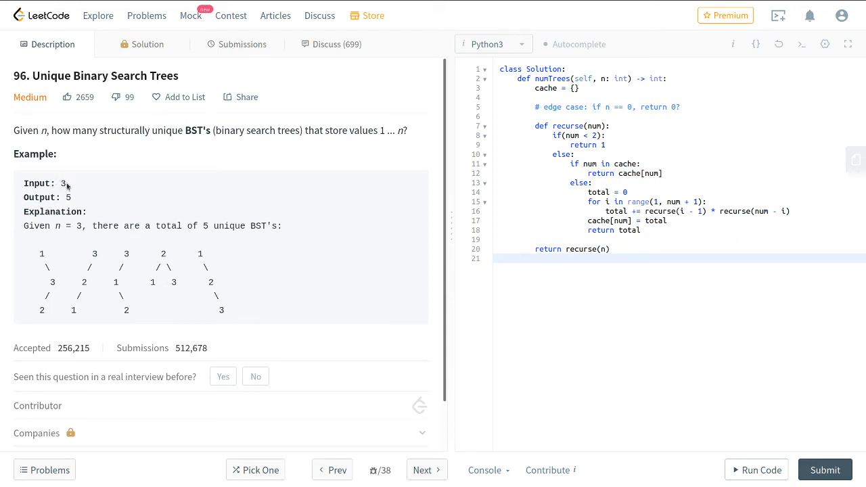
click(637, 107)
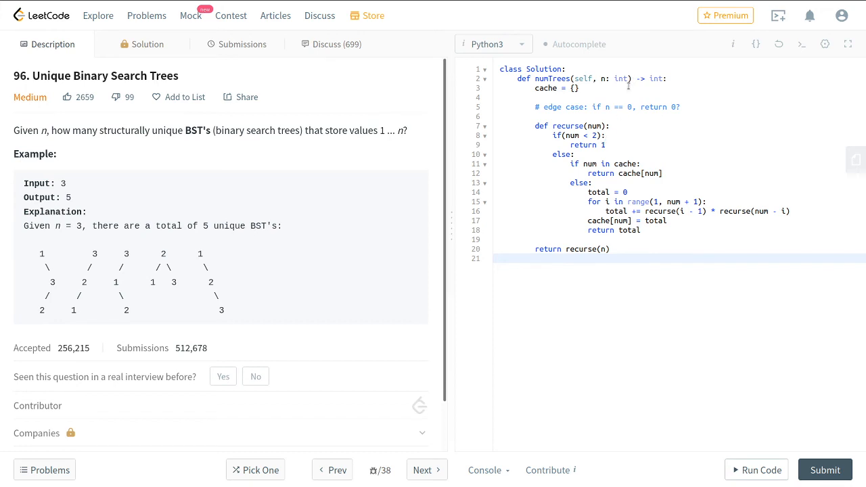
mouse_move(598, 119)
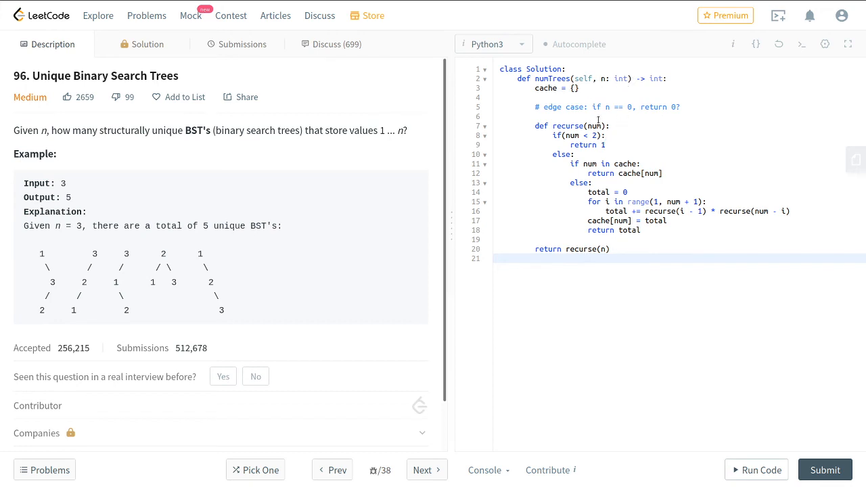
double_click(592, 125)
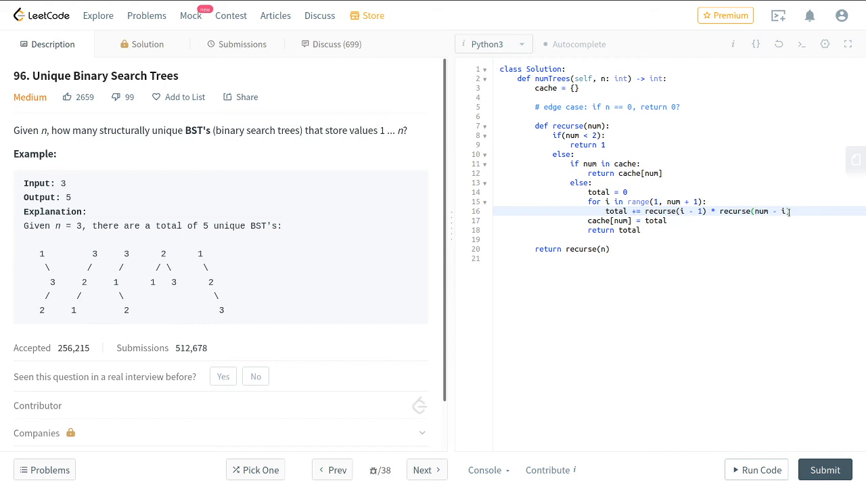
mouse_move(734, 303)
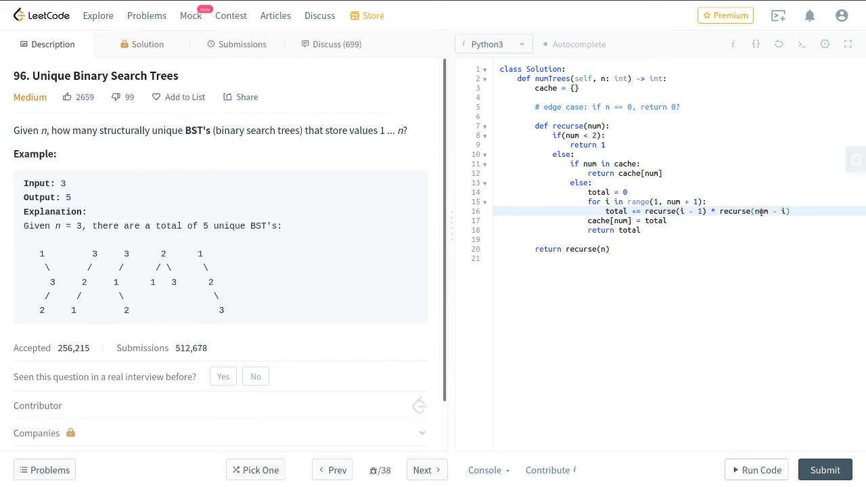
double_click(760, 211)
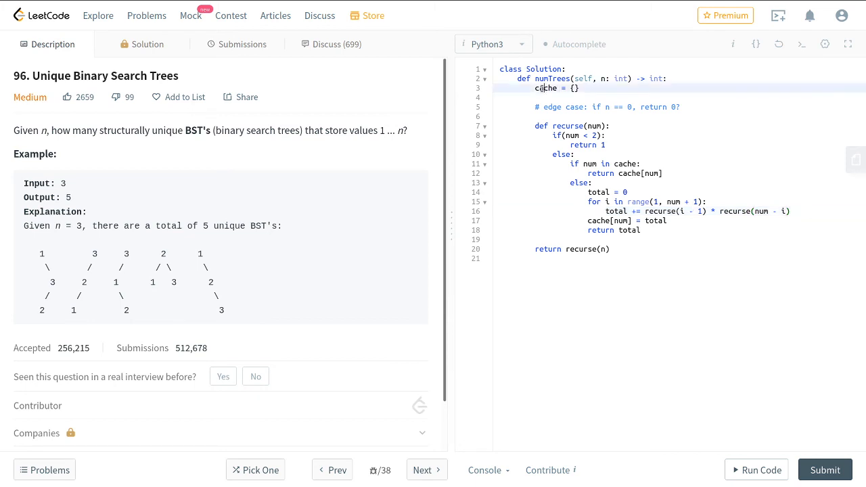
double_click(545, 88)
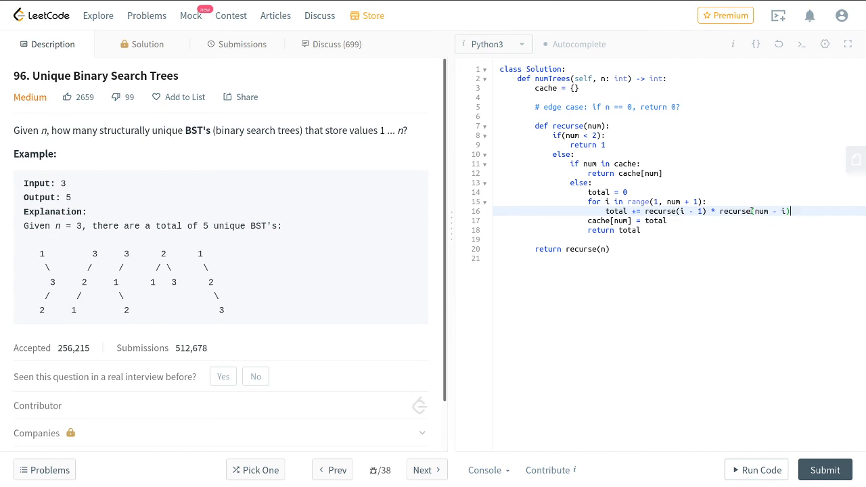
mouse_move(56, 291)
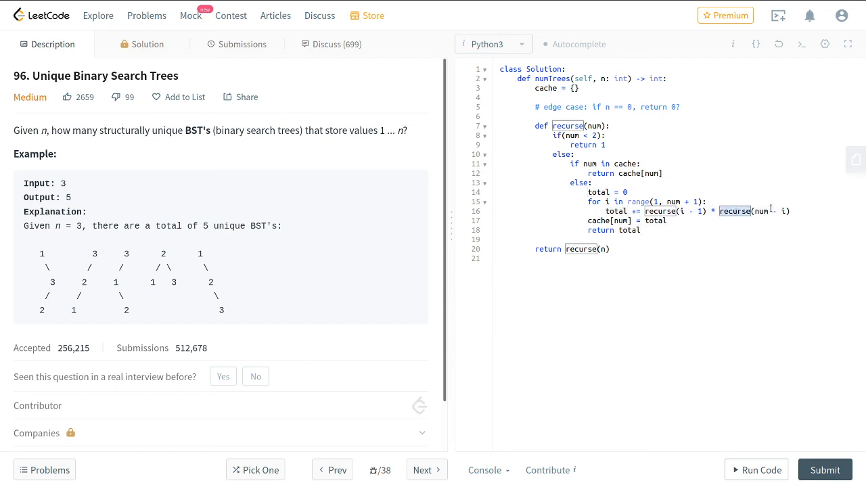
click(712, 220)
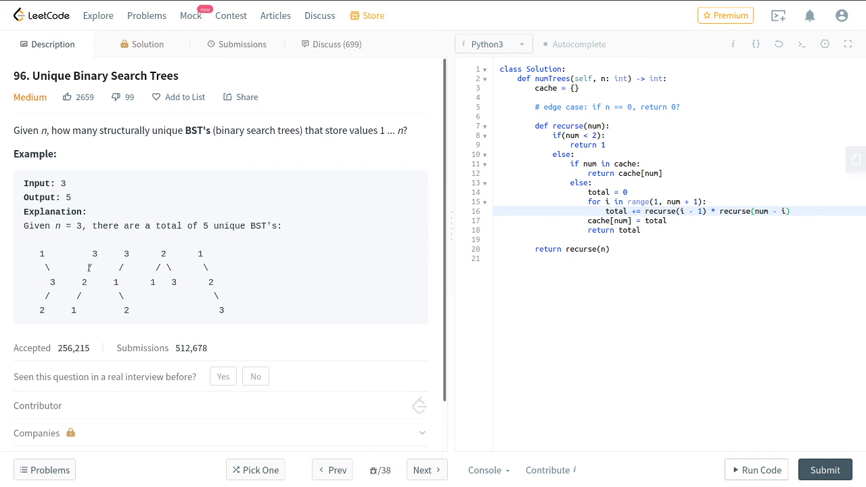
mouse_move(617, 280)
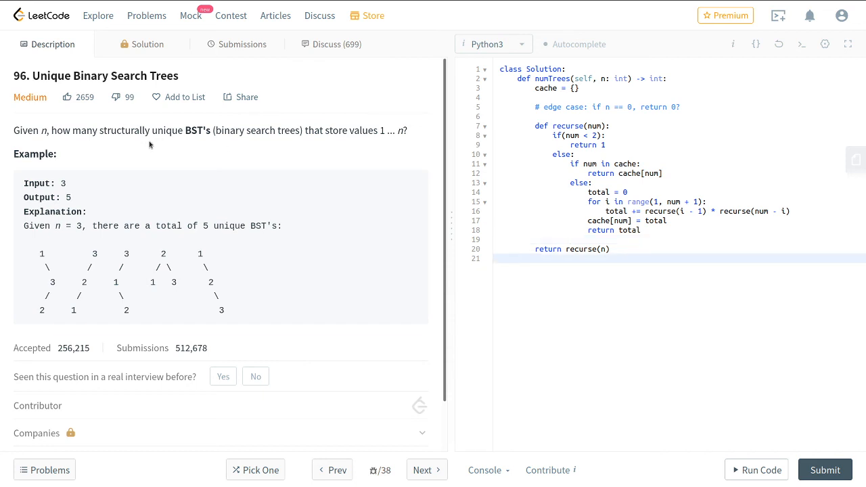
mouse_move(756, 469)
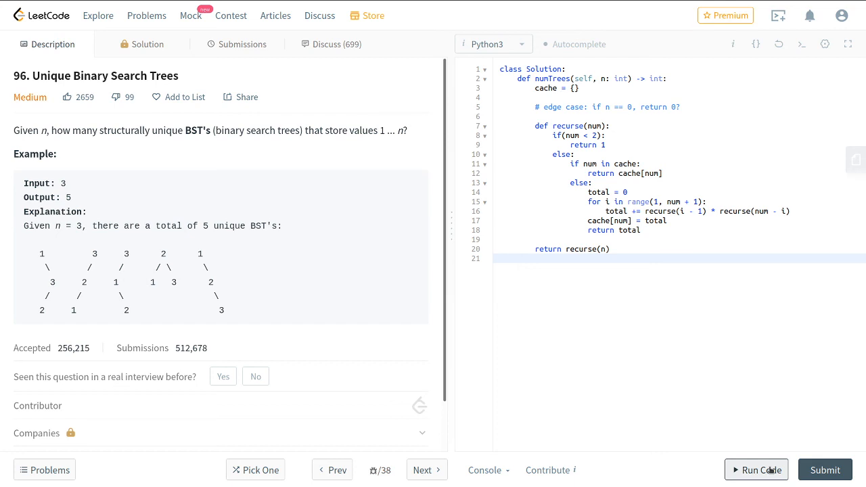
Run the solution on input 3, getting Accepted with output 5, then submit it
click(517, 257)
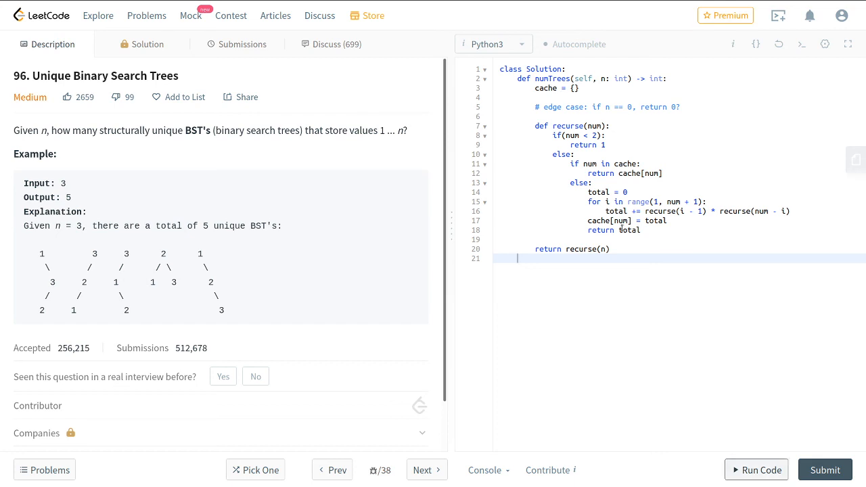
click(628, 192)
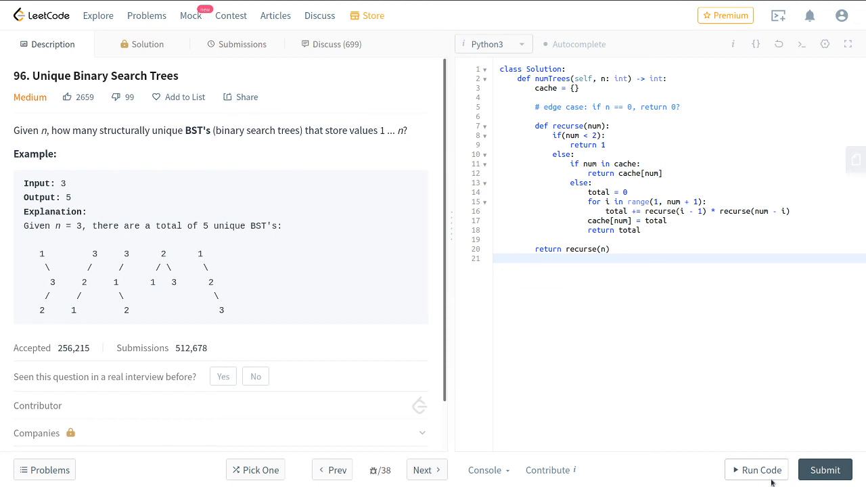
click(756, 469)
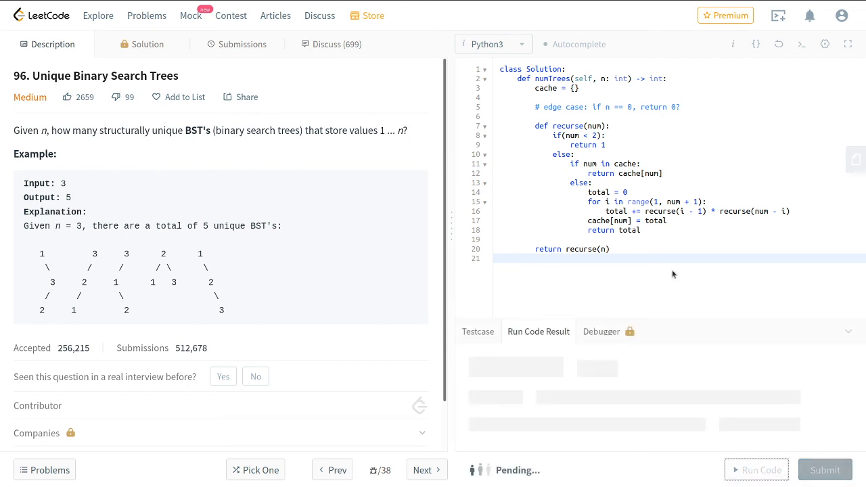
click(755, 470)
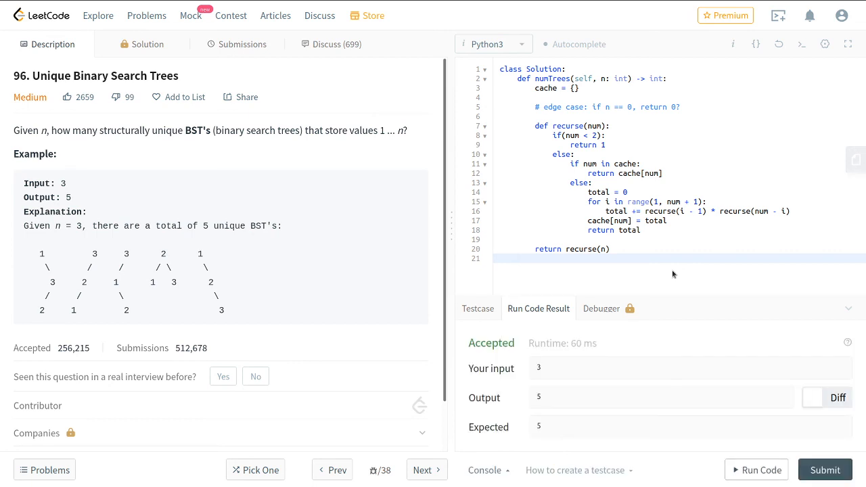
mouse_move(826, 470)
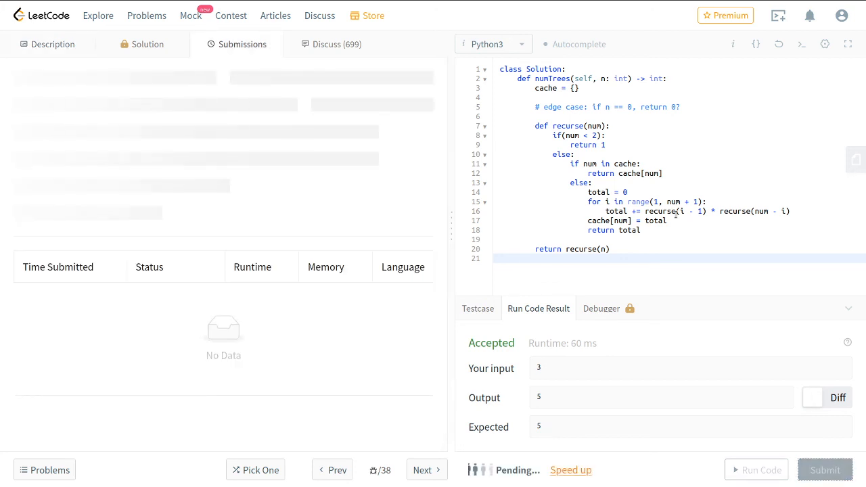
View the Accepted submission result: 24 ms runtime and 12.9 MB memory
click(826, 470)
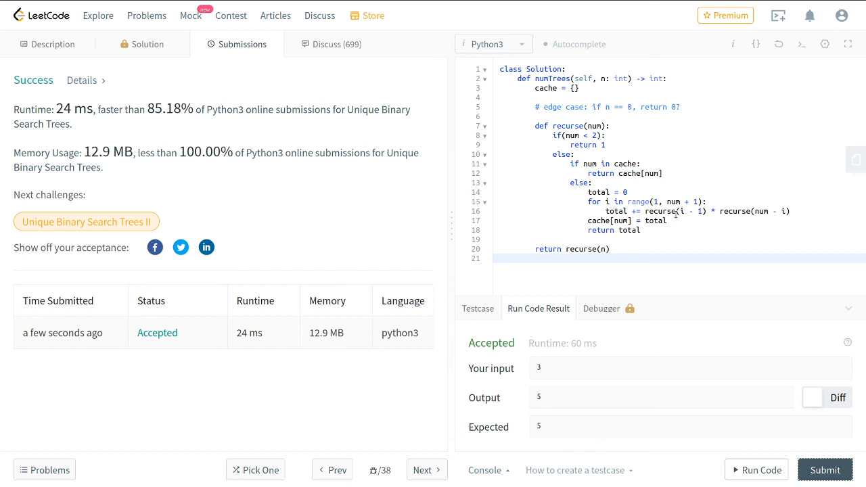
mouse_move(153, 100)
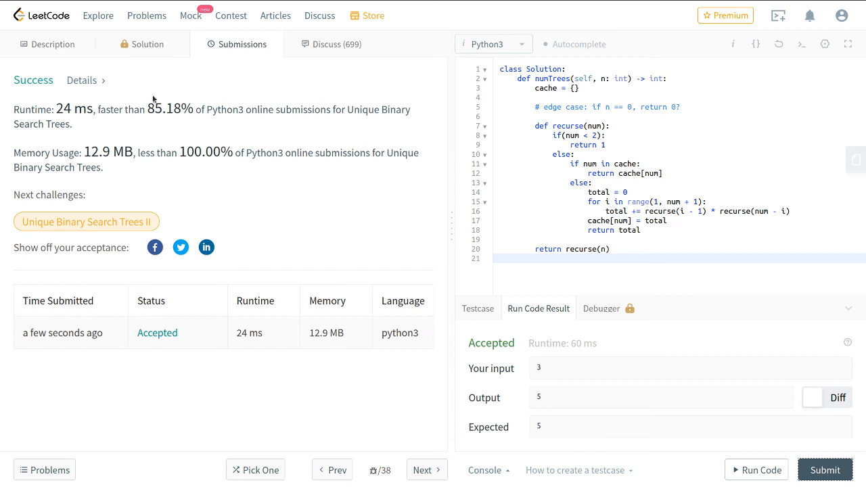
click(47, 43)
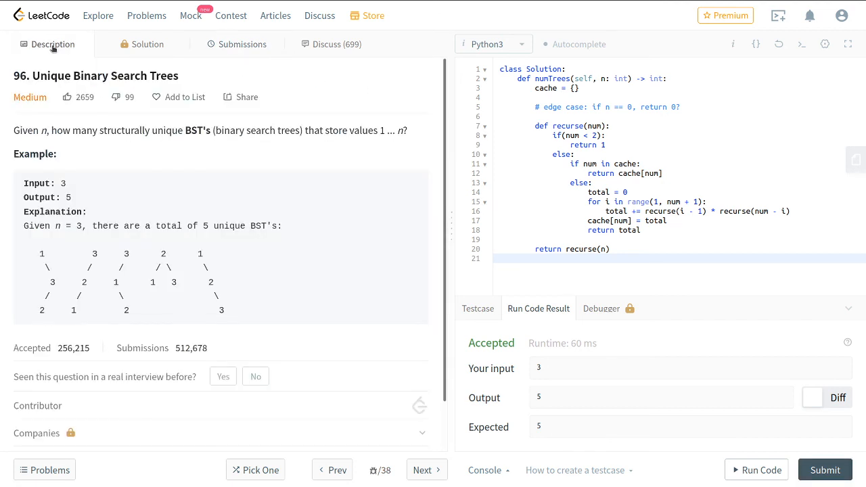
double_click(19, 75)
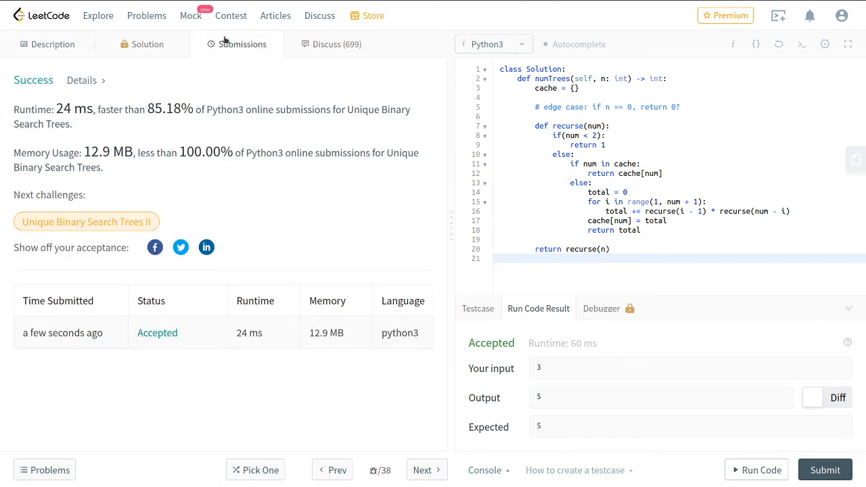
mouse_move(149, 110)
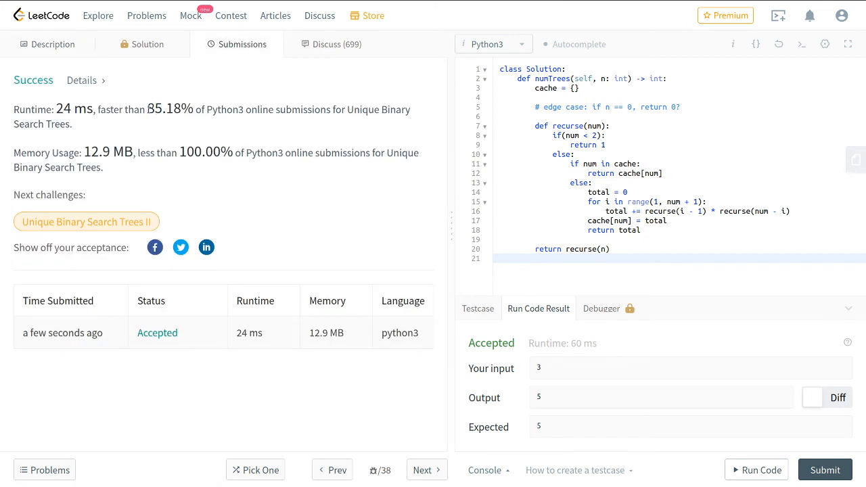
Highlight the faster-than-85.18% runtime and less-than-100.00% memory rankings
double_click(171, 108)
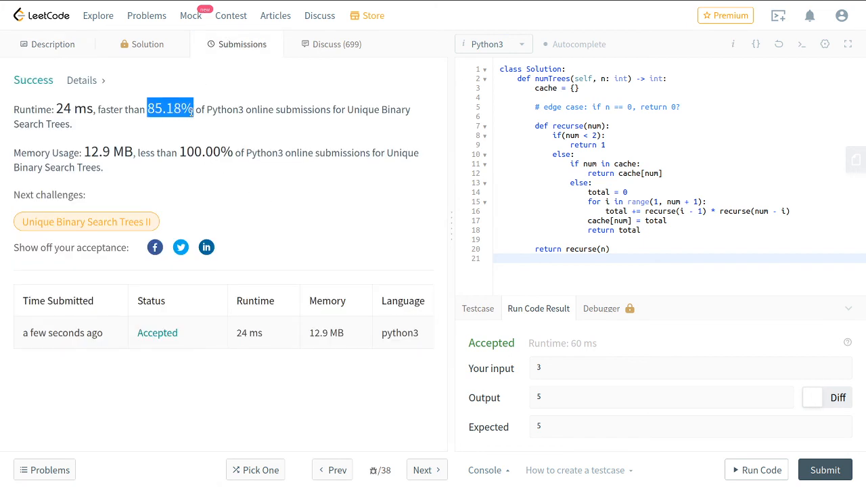
click(257, 121)
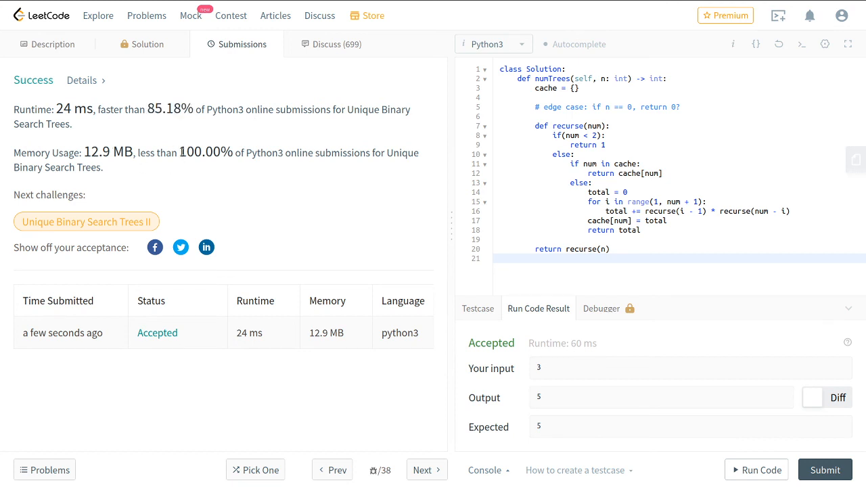
double_click(207, 152)
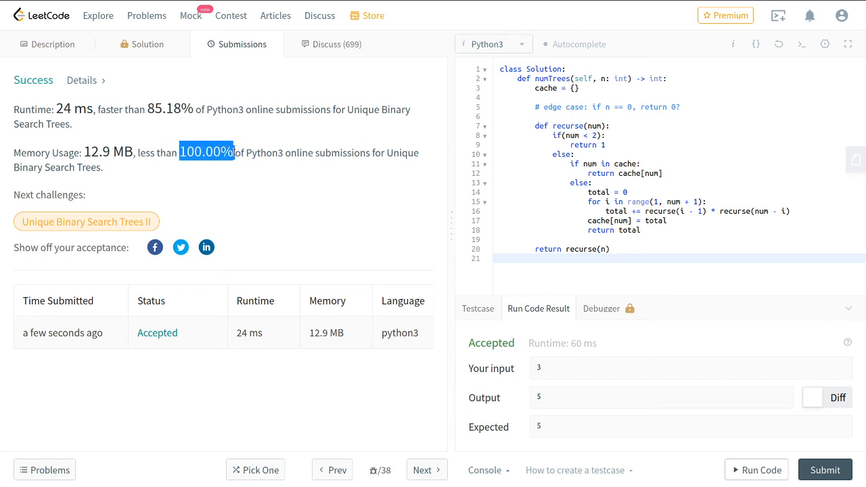
click(265, 171)
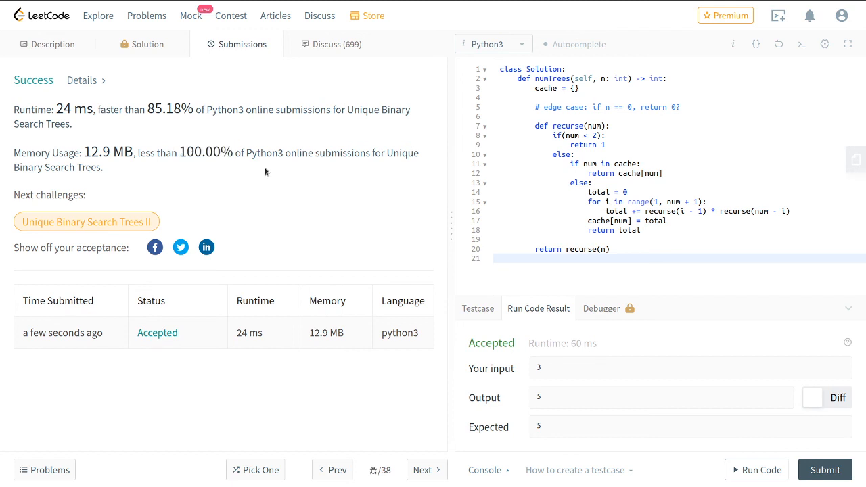
mouse_move(47, 43)
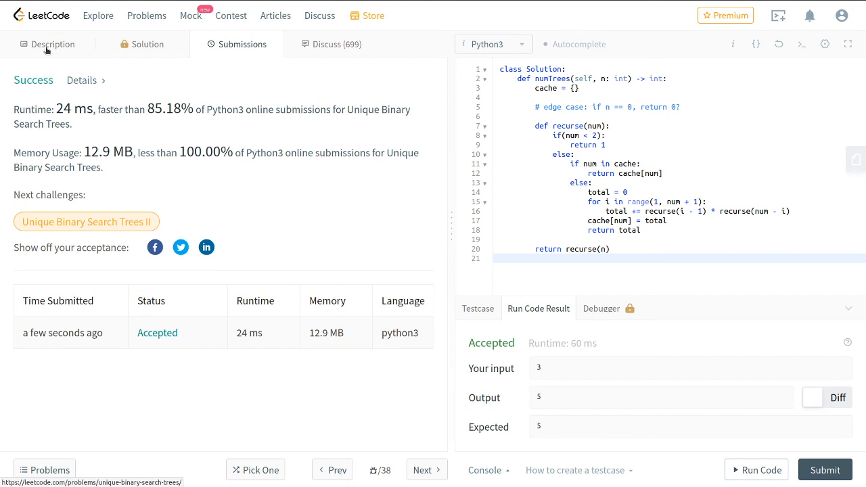
Return to the Description view of problem 96 beside the accepted result
click(53, 43)
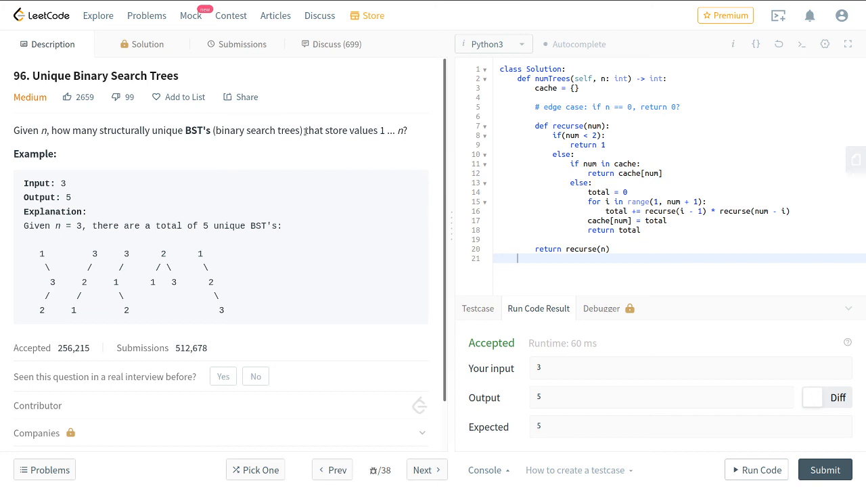
double_click(314, 130)
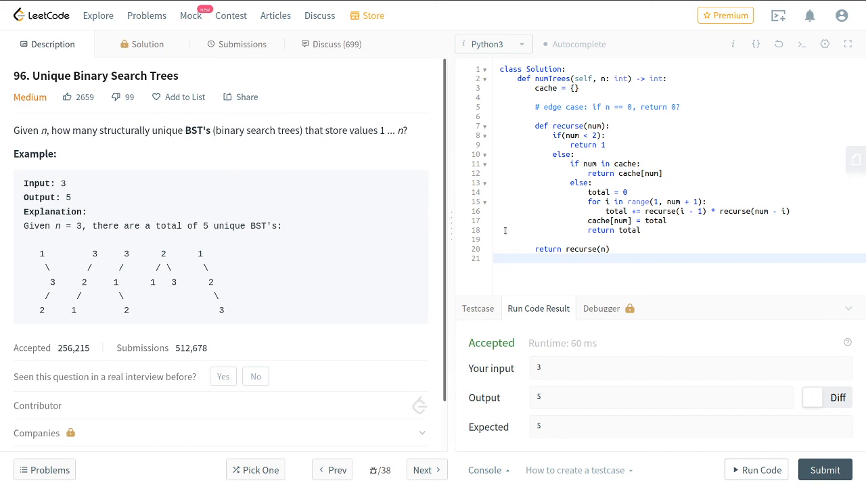
mouse_move(257, 211)
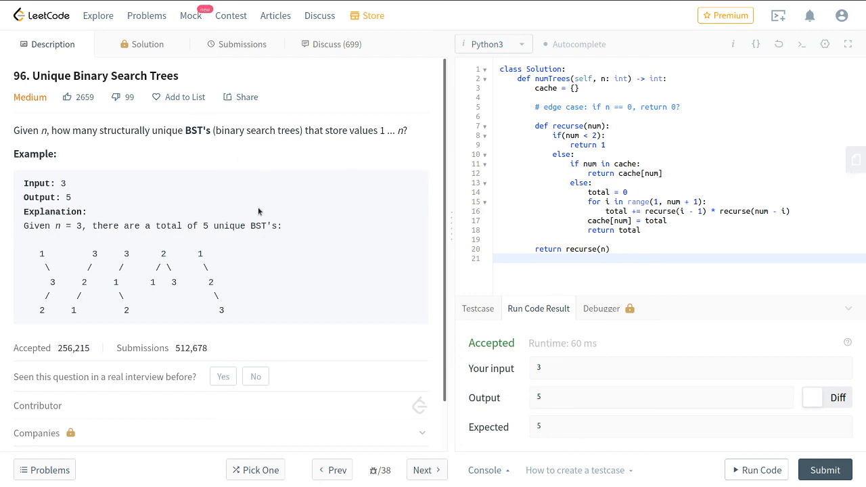